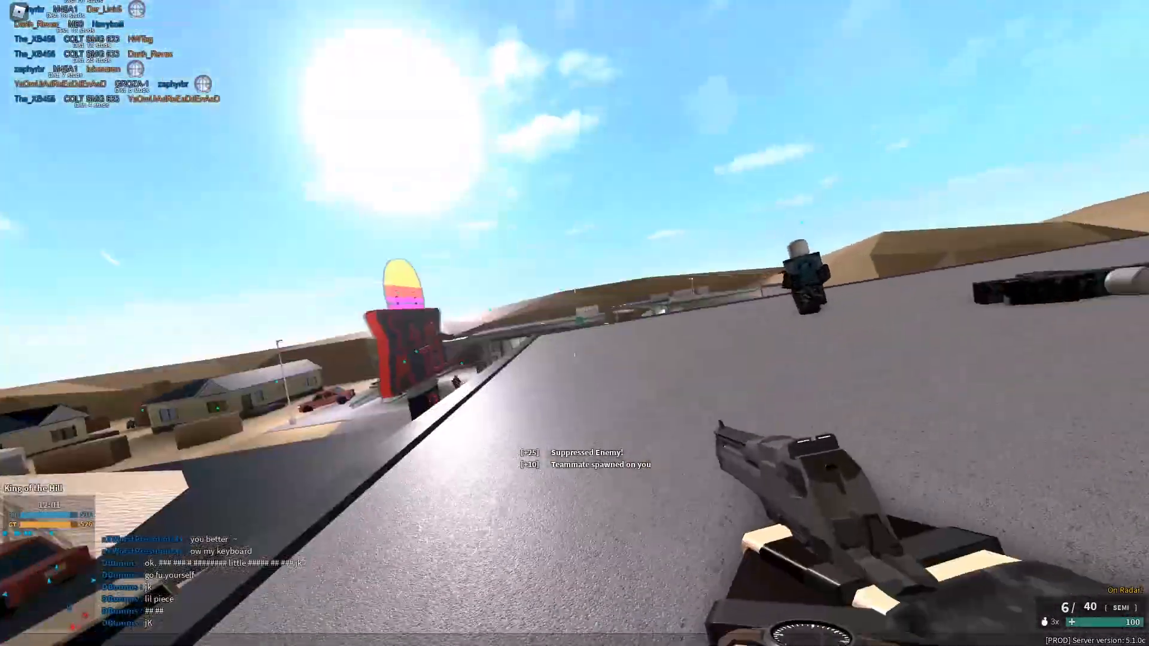
Stretch the default cube into a tall thin trunk and add a cone above it as foliage
right_click(574, 323)
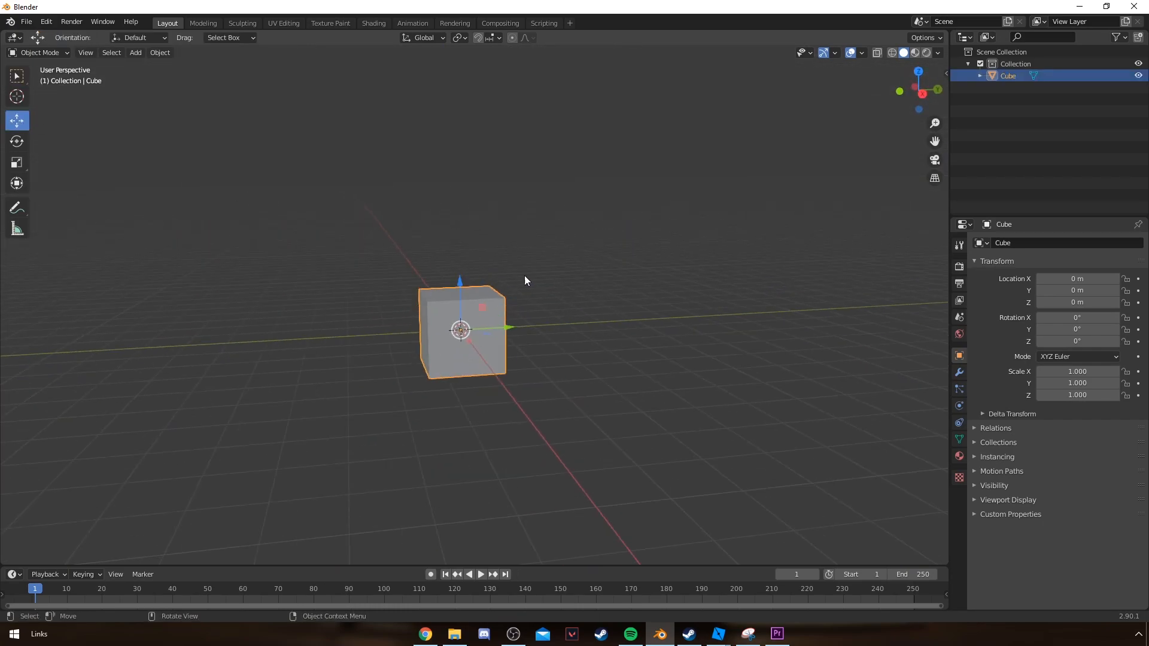
key("s")
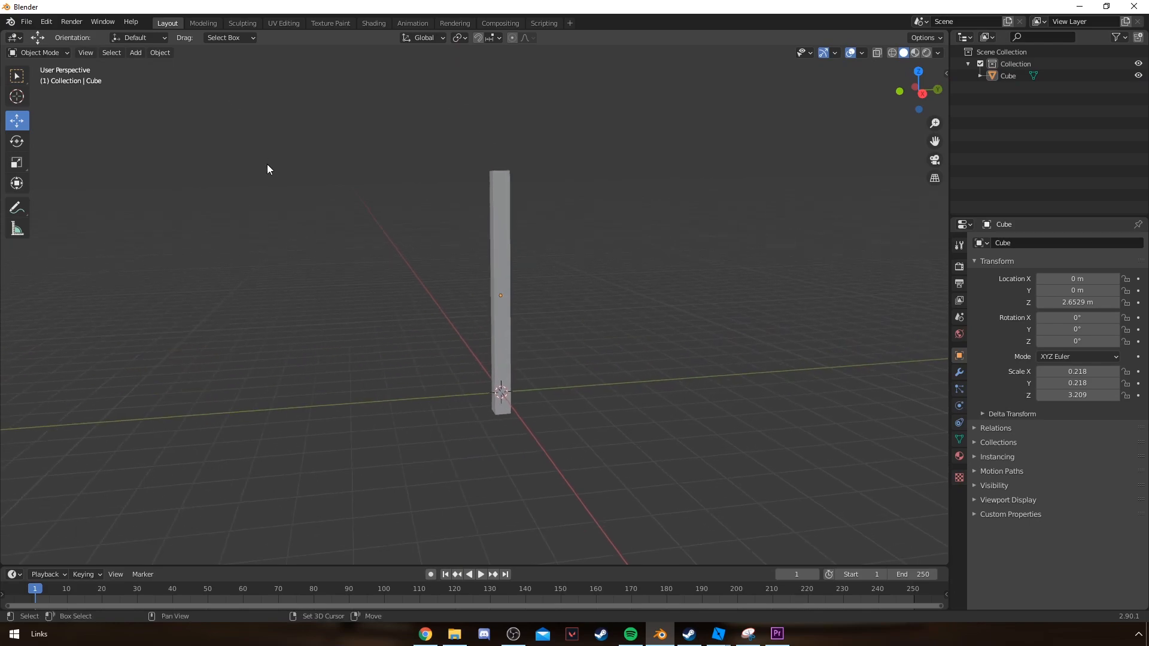
left_click(134, 52)
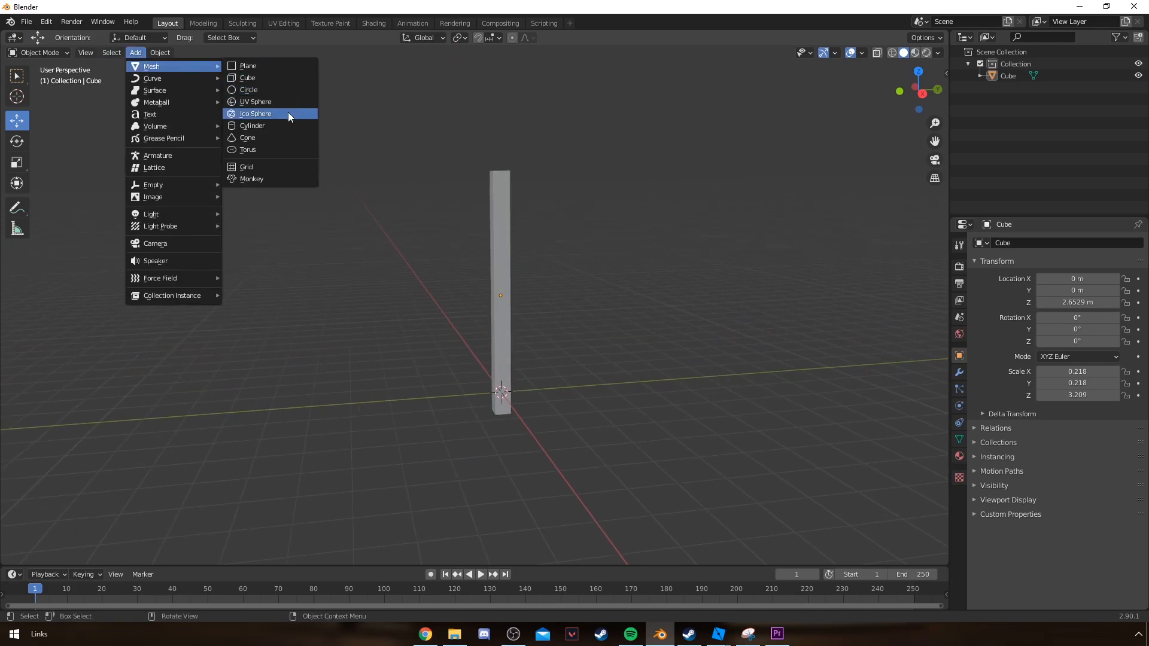
left_click(247, 138)
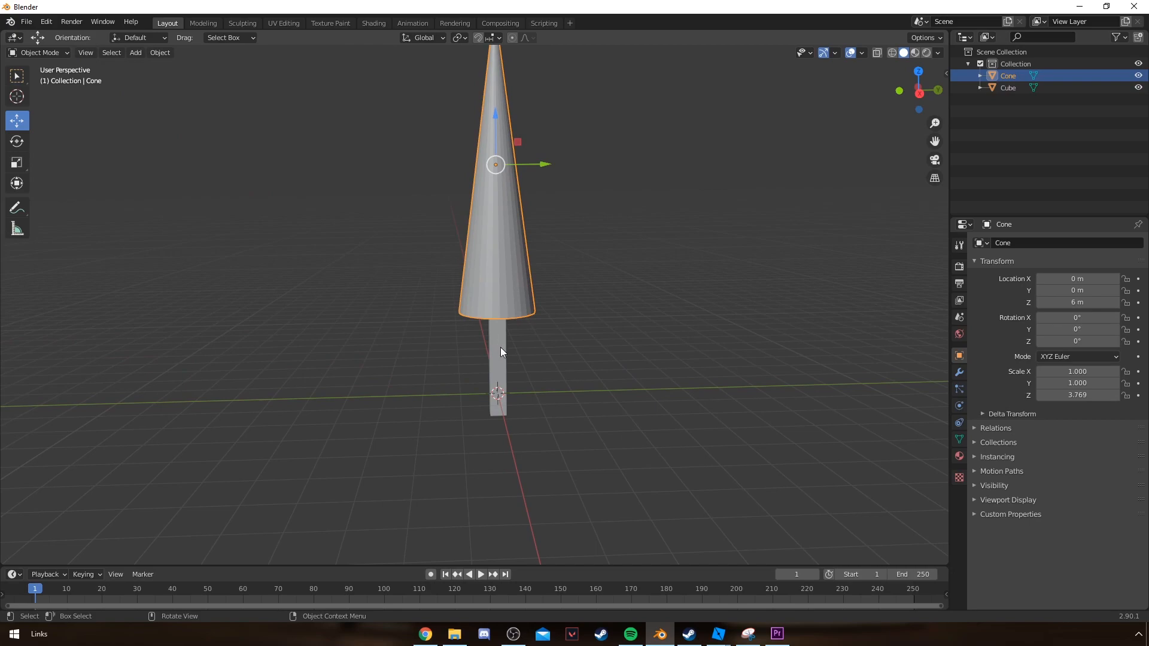
left_click(1008, 88)
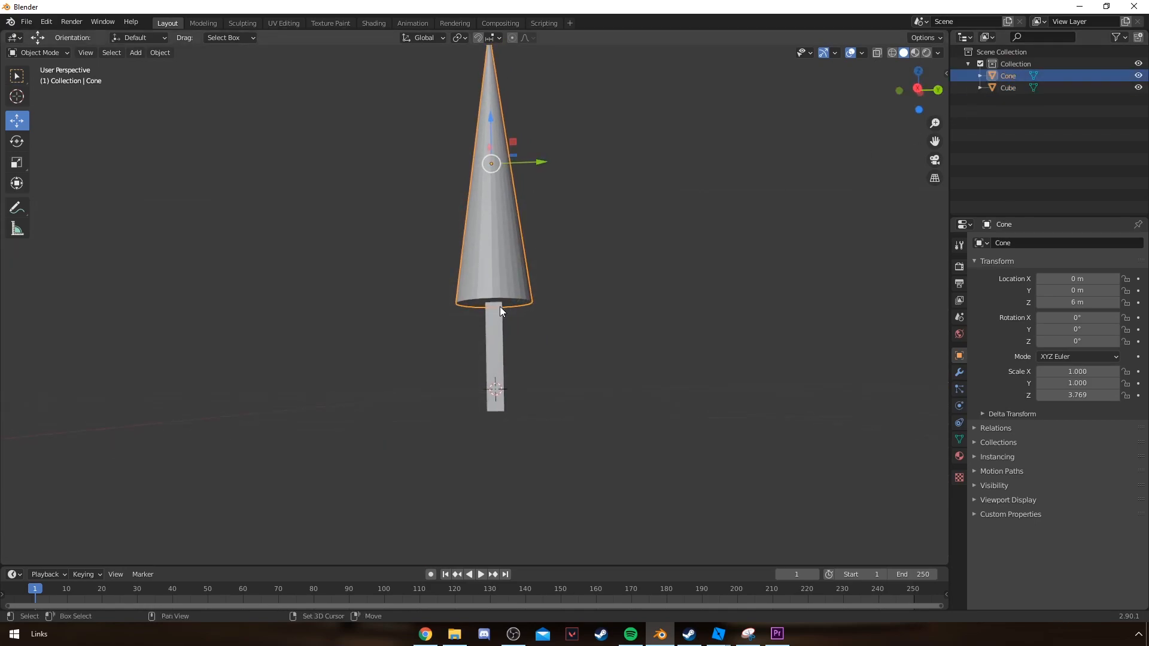
mouse_move(494, 345)
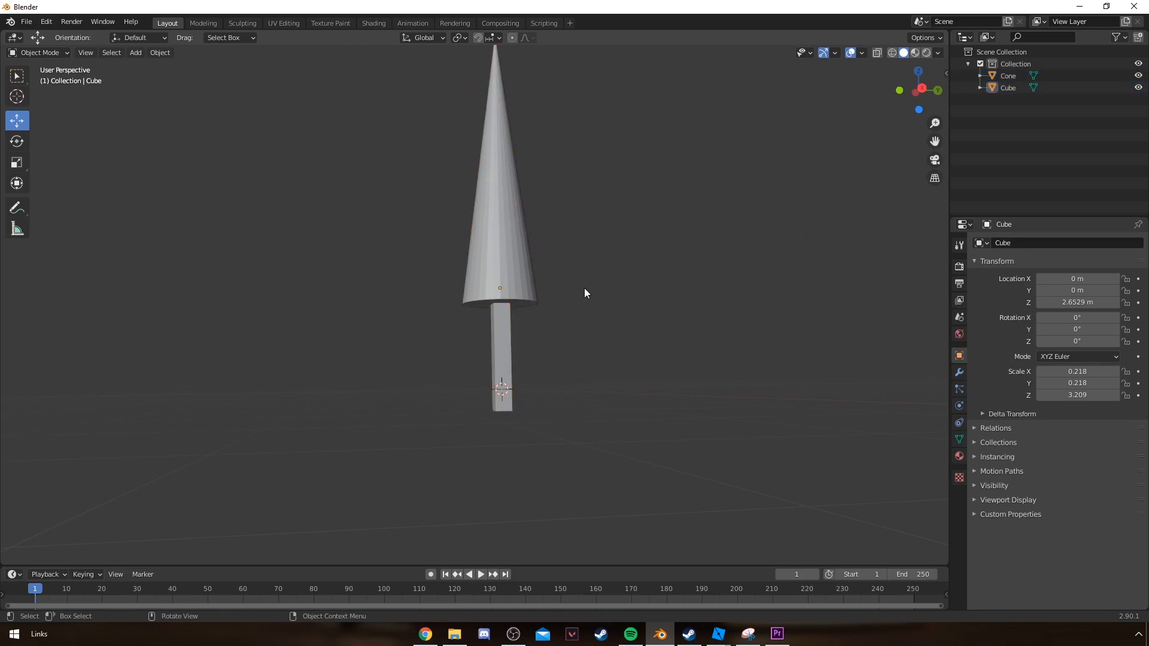
Move the cone up along Z to about 6.49 m so it sits on the trunk
left_click(498, 184)
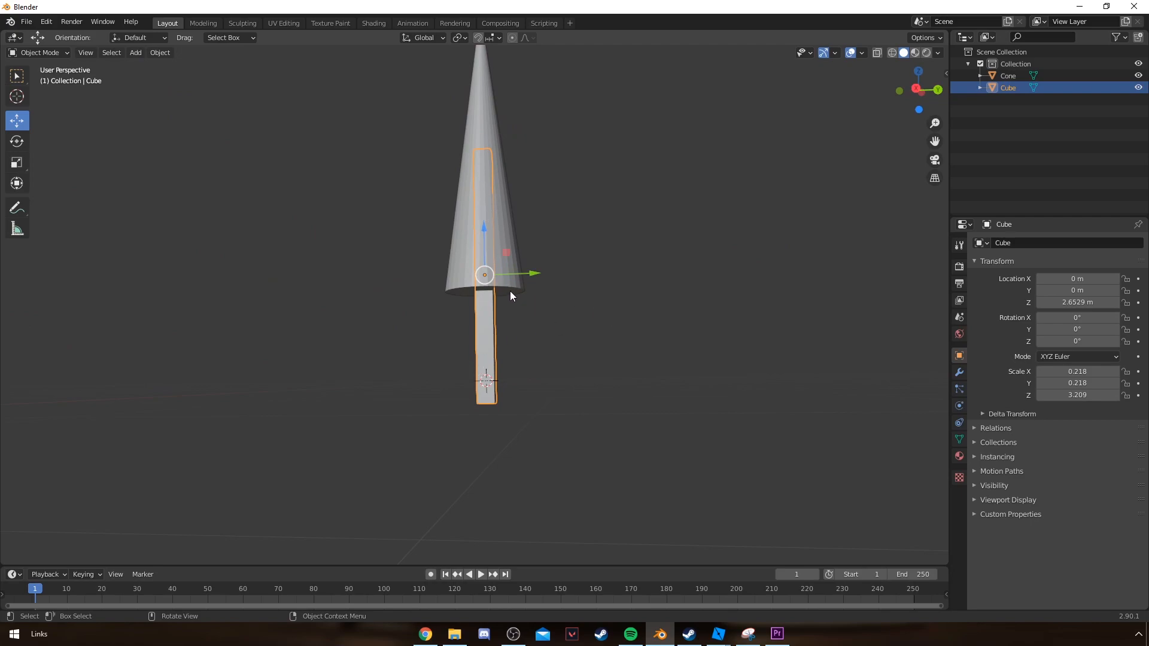
mouse_move(513, 296)
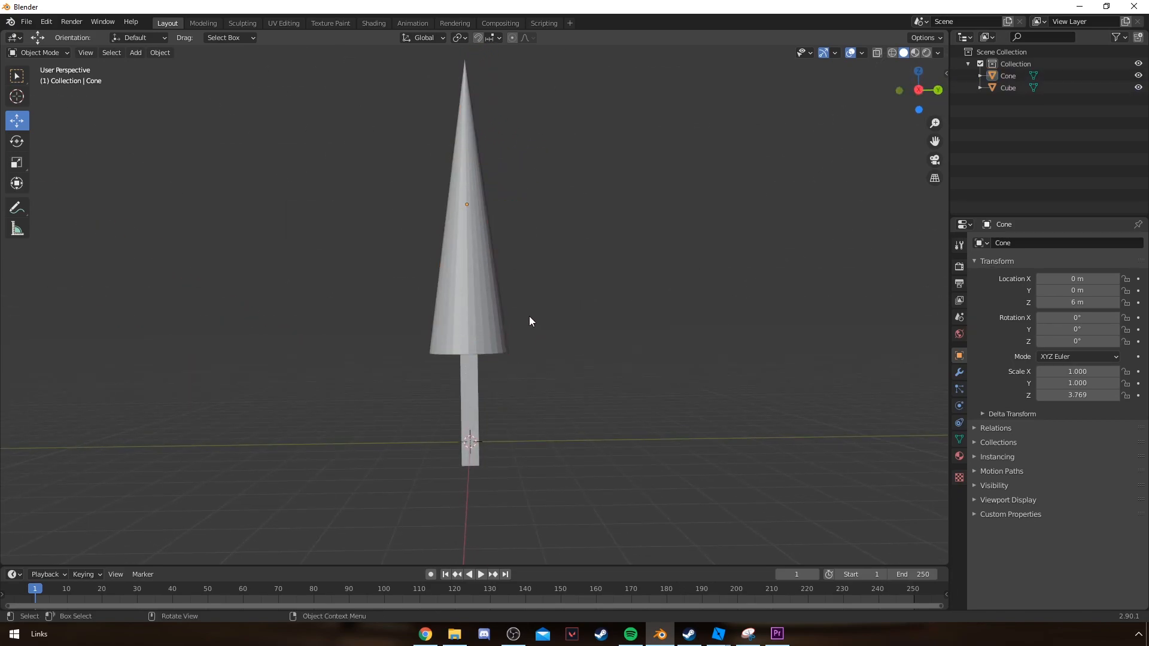
mouse_move(667, 313)
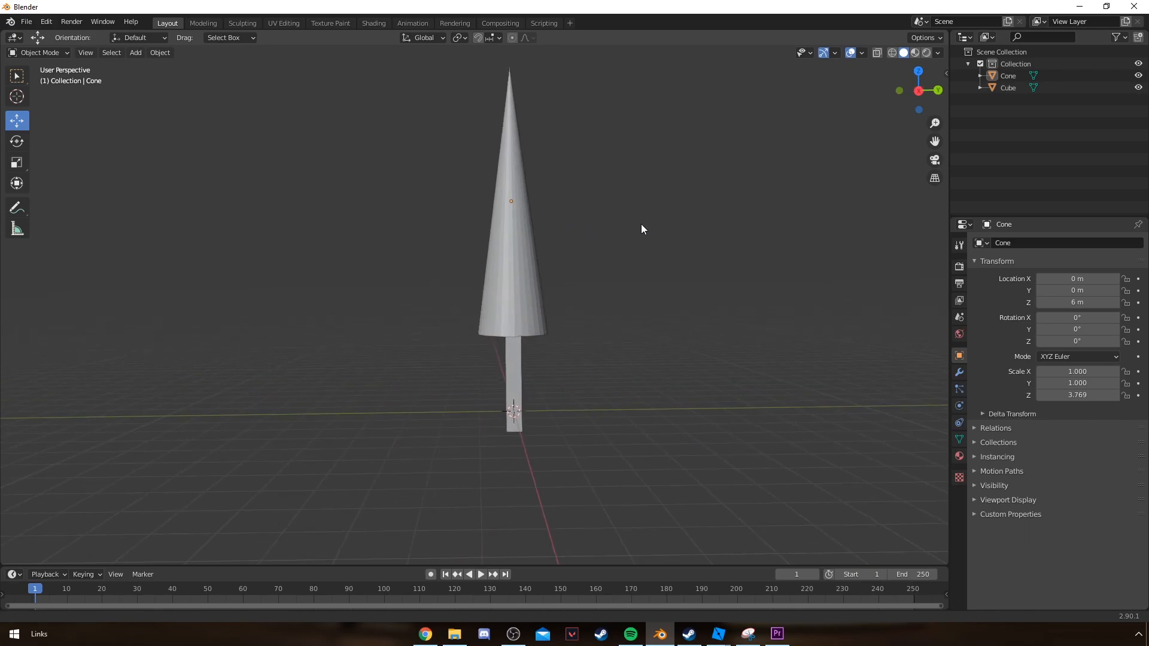
key("g")
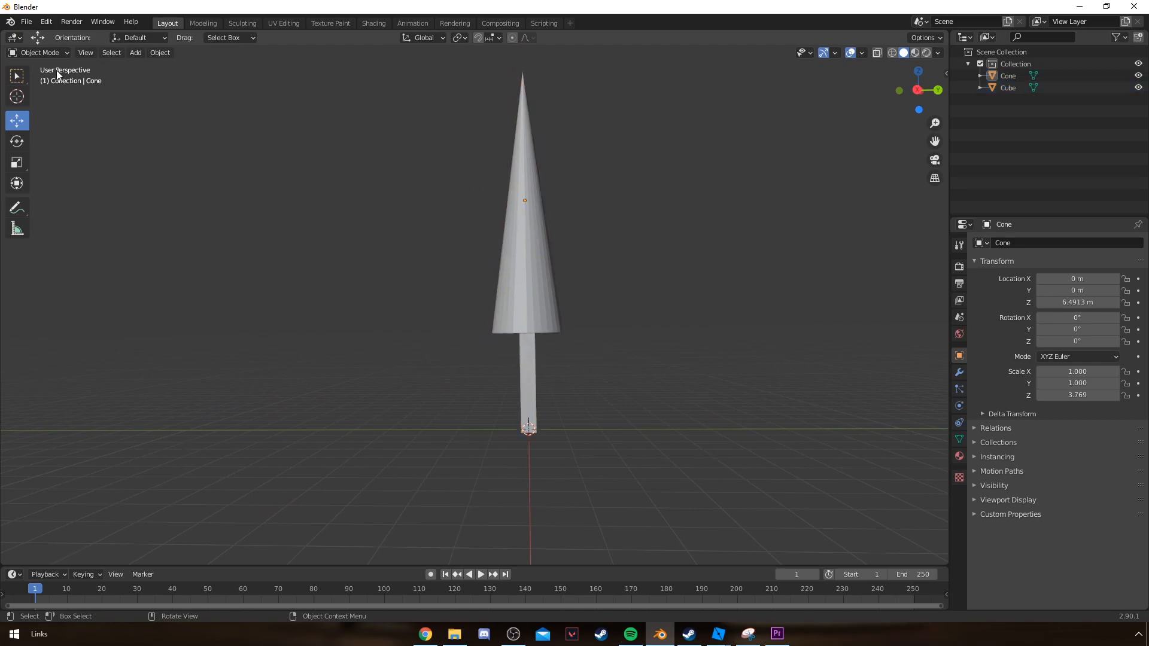
mouse_move(335, 158)
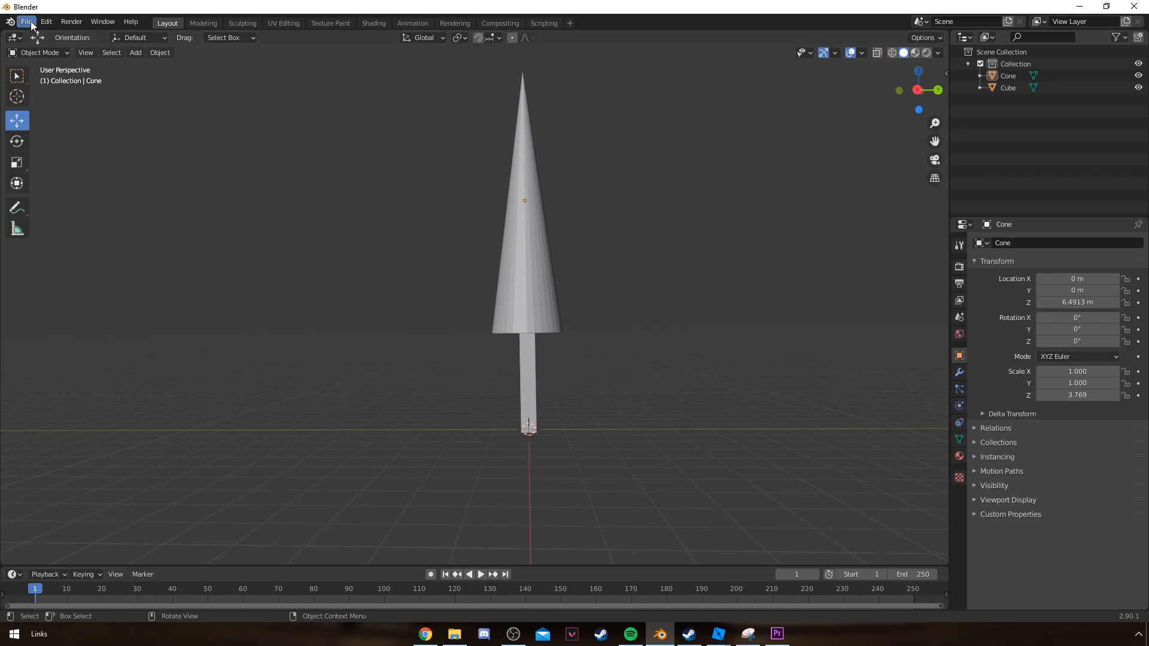
Choose FBX (.fbx) from File > Export to bring up the export file browser
left_click(26, 22)
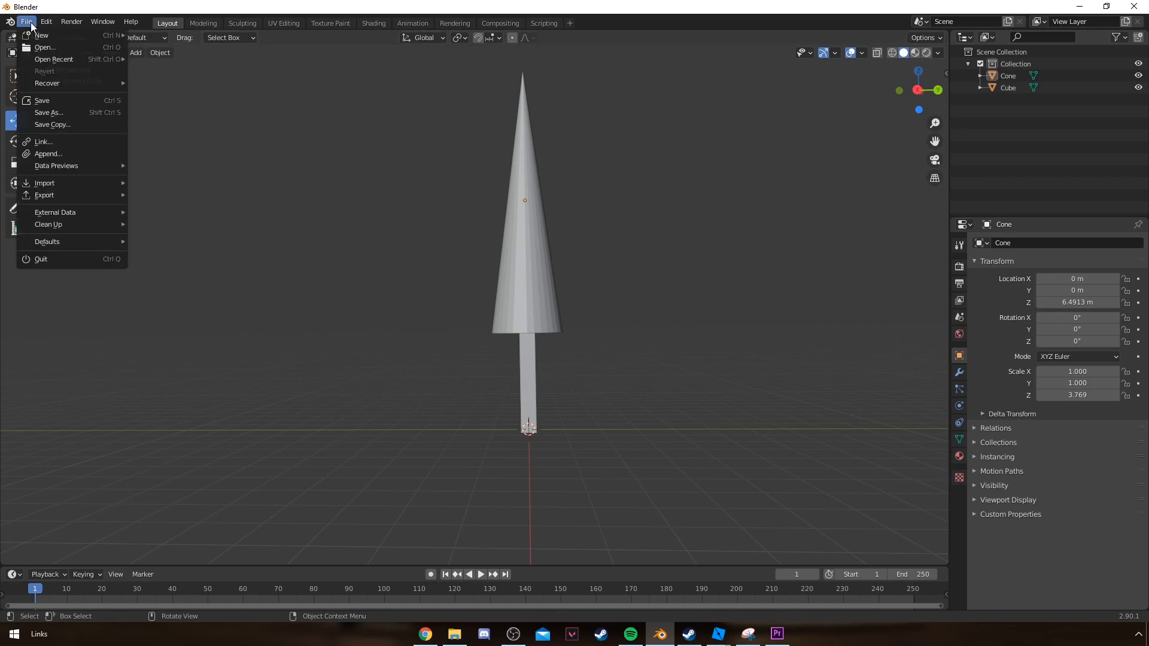
left_click(45, 196)
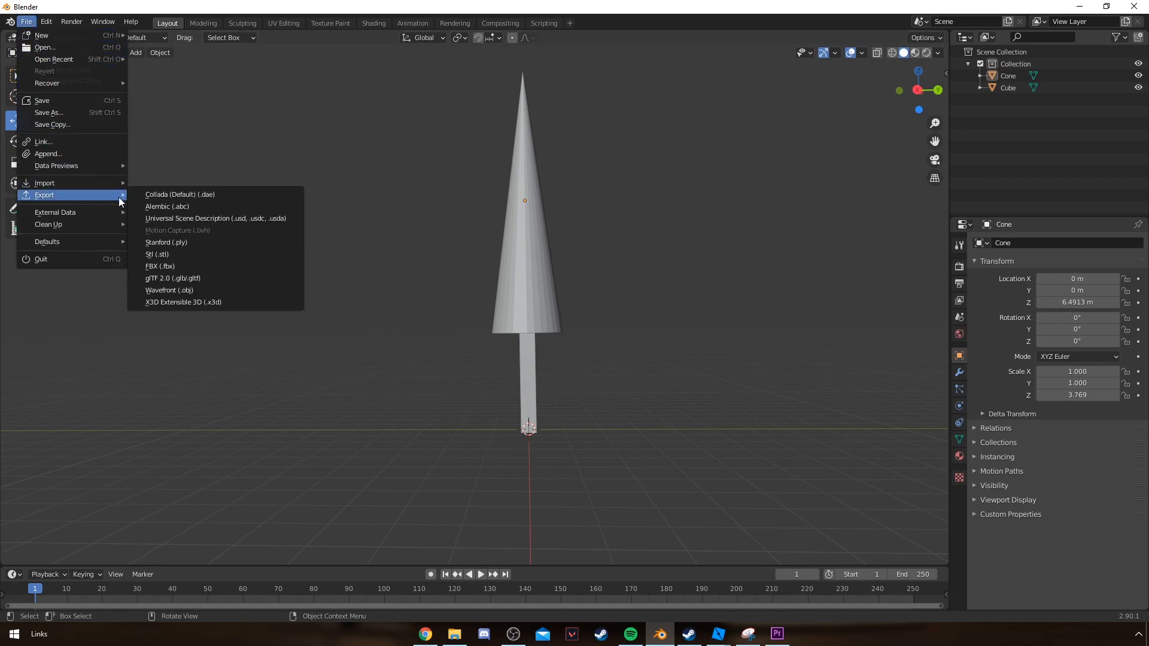
mouse_move(159, 266)
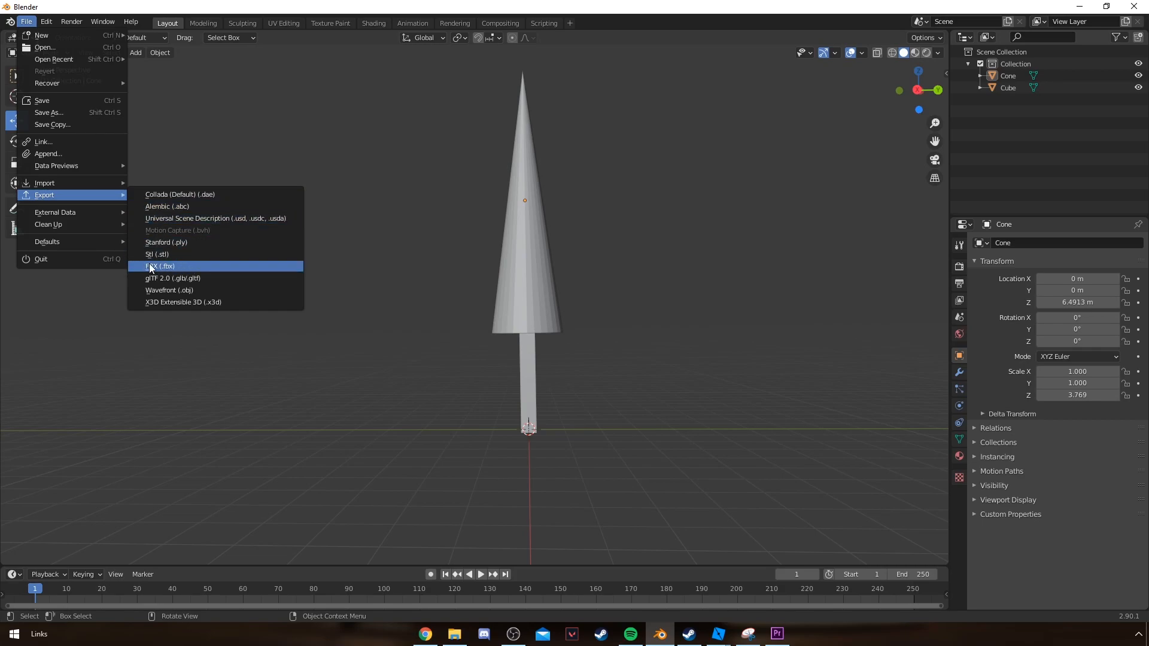
mouse_move(169, 290)
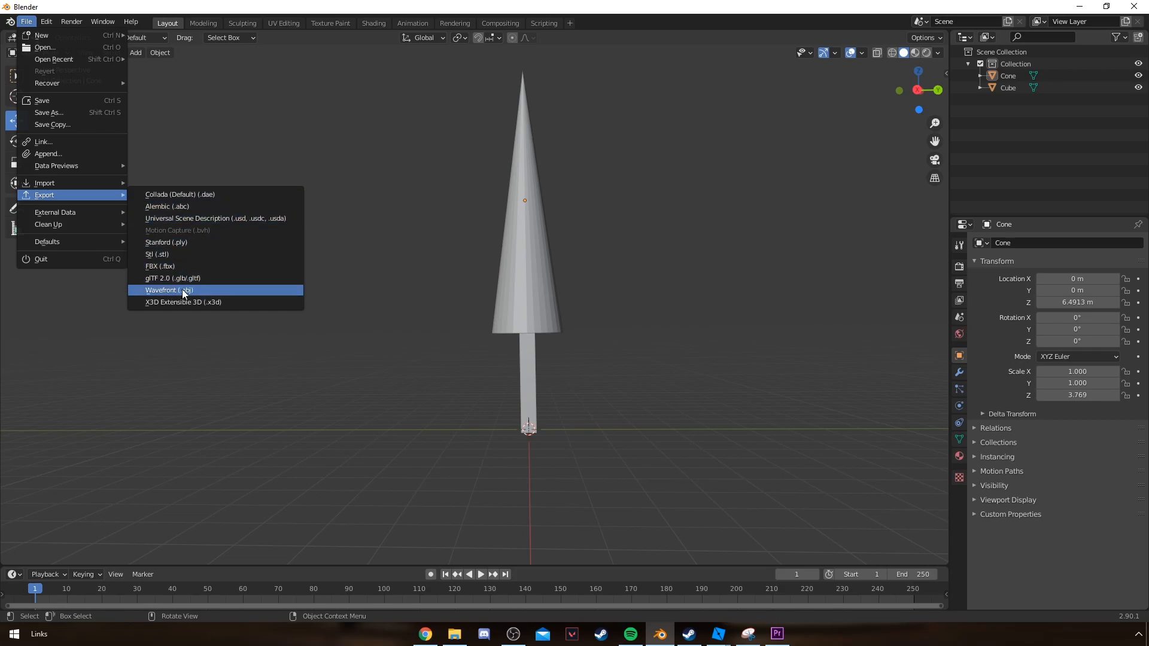
mouse_move(166, 265)
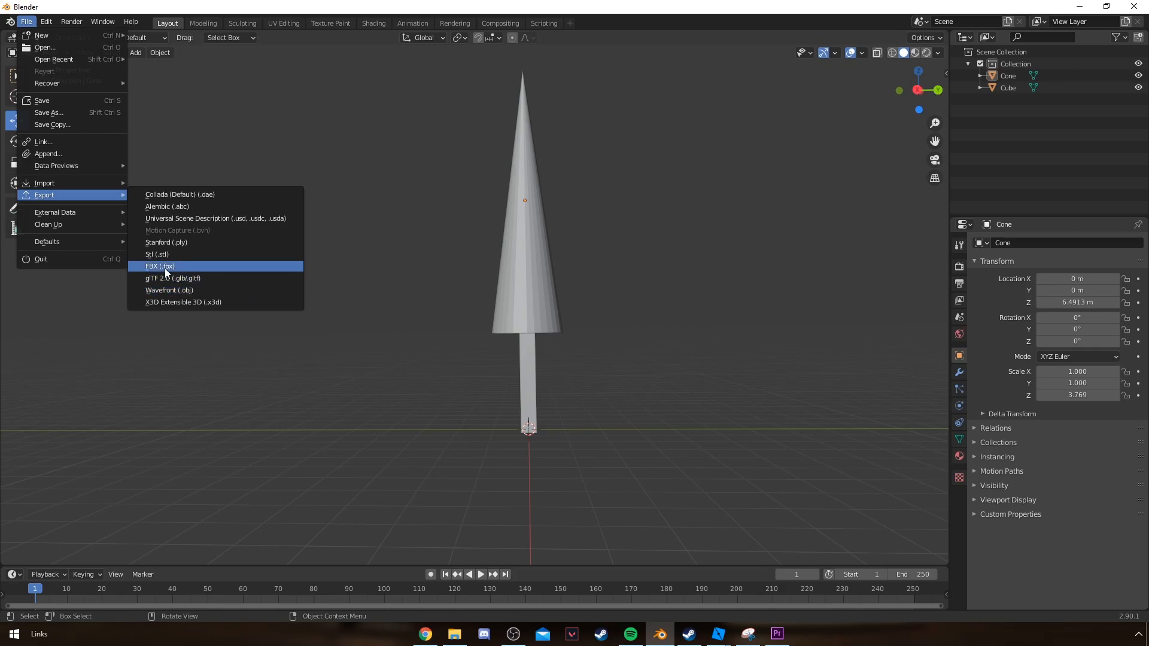
mouse_move(159, 266)
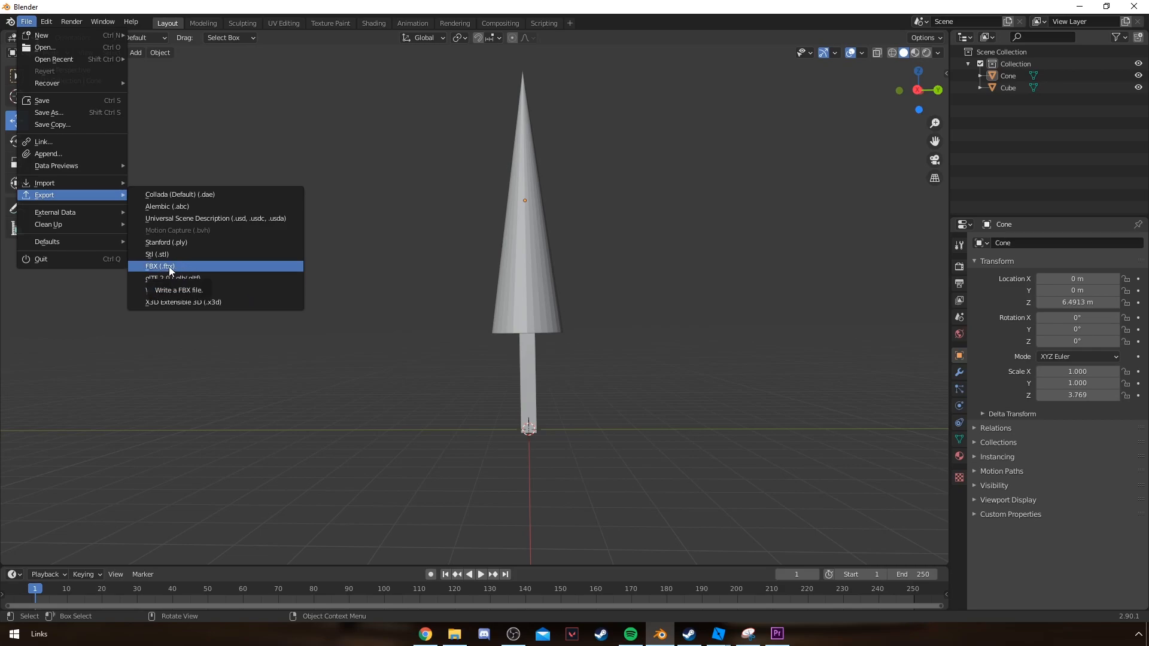
mouse_move(180, 294)
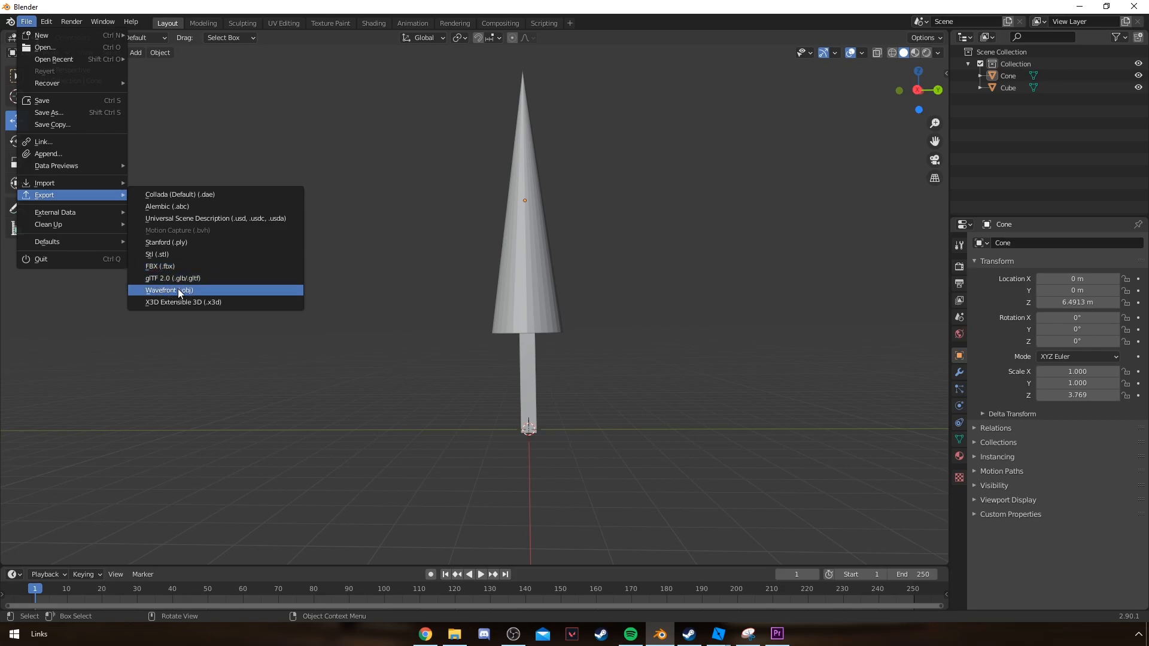
mouse_move(174, 291)
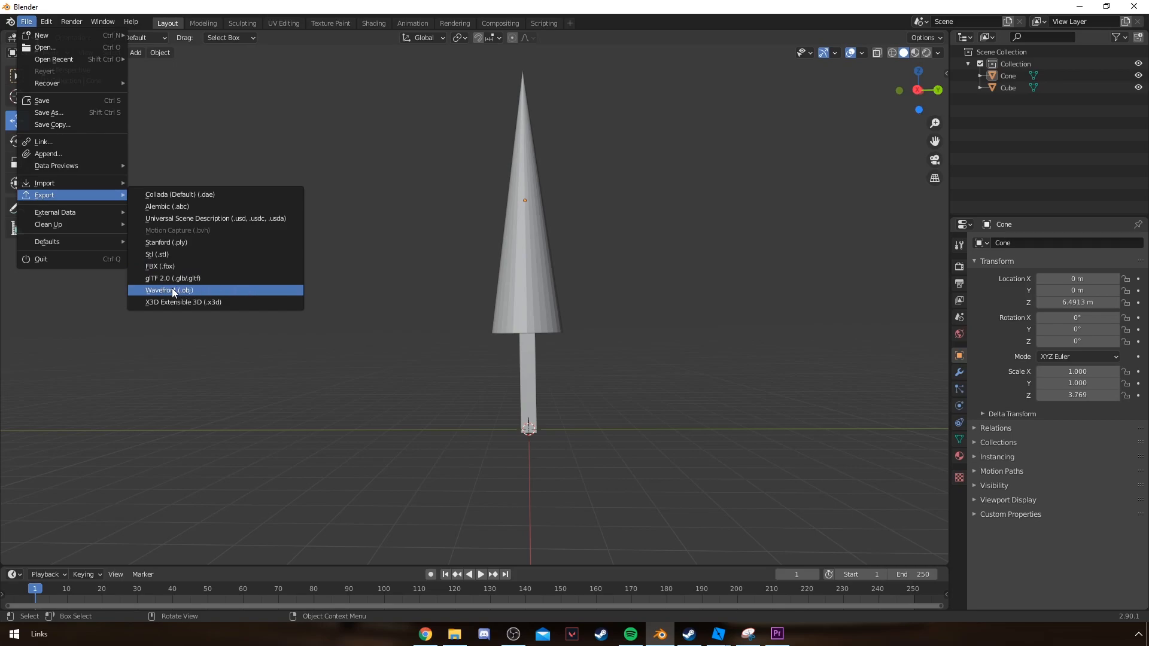
mouse_move(159, 266)
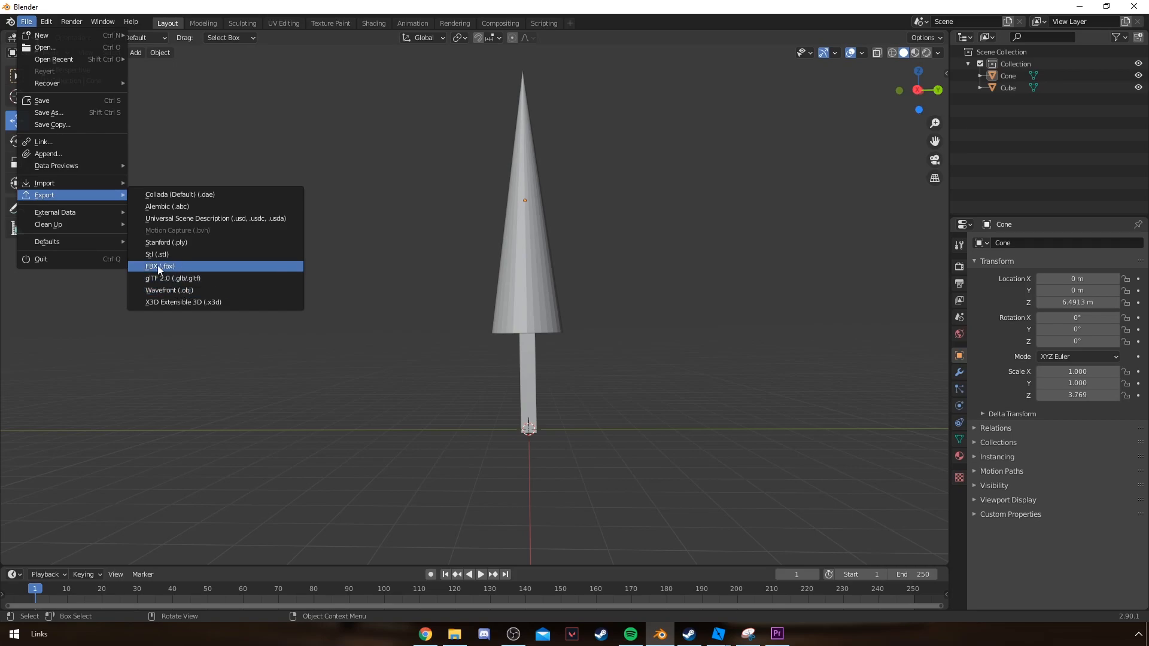
mouse_move(169, 290)
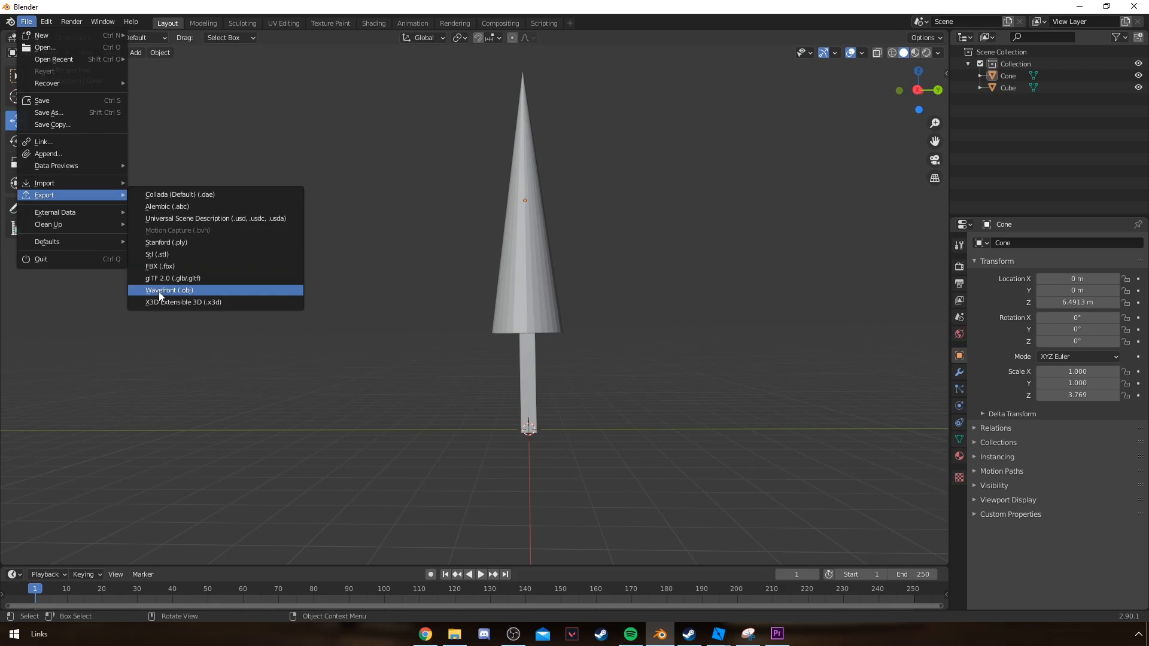
mouse_move(171, 266)
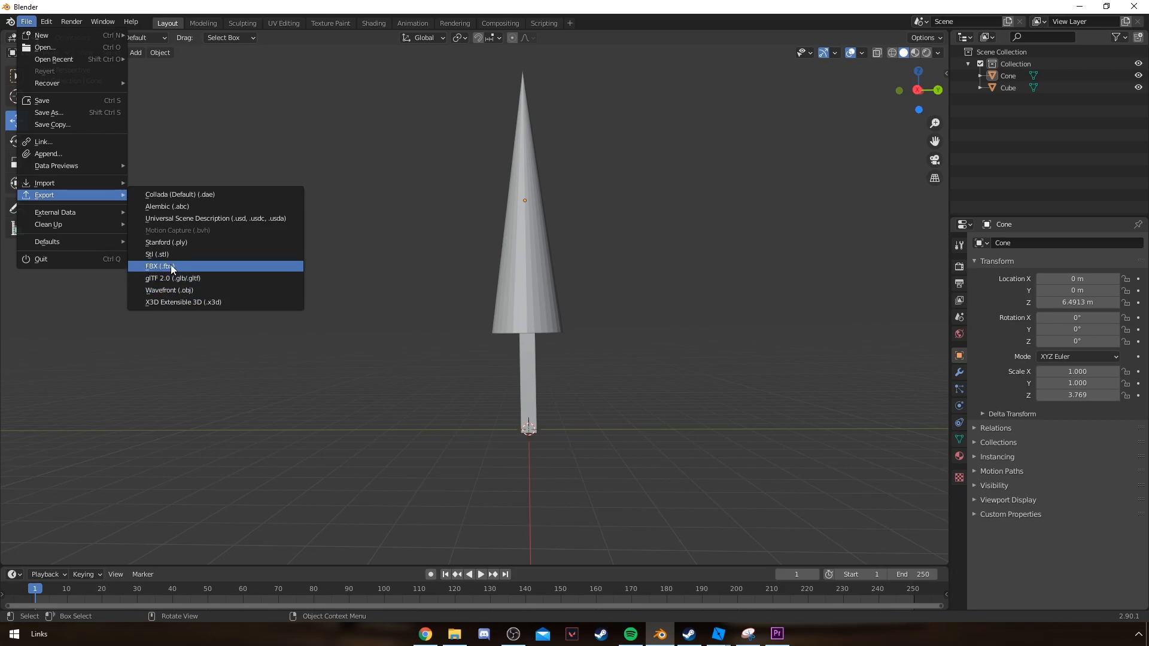
left_click(158, 266)
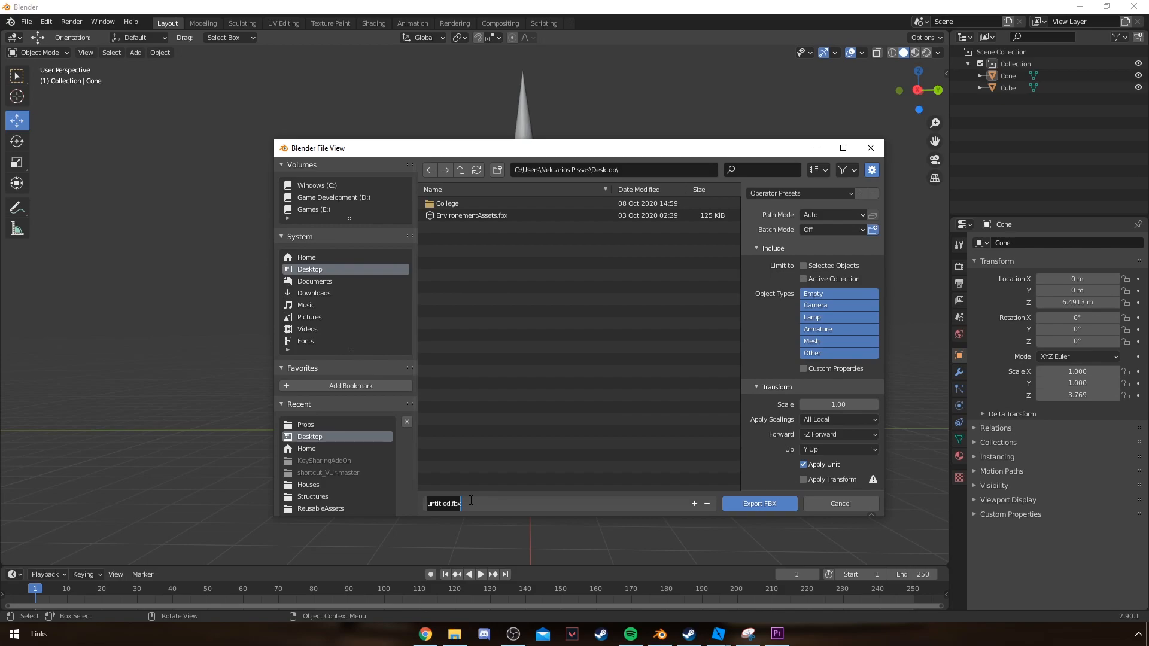
Export the tree to the Desktop as Tree.fbx and switch to Roblox Studio
type("Tree")
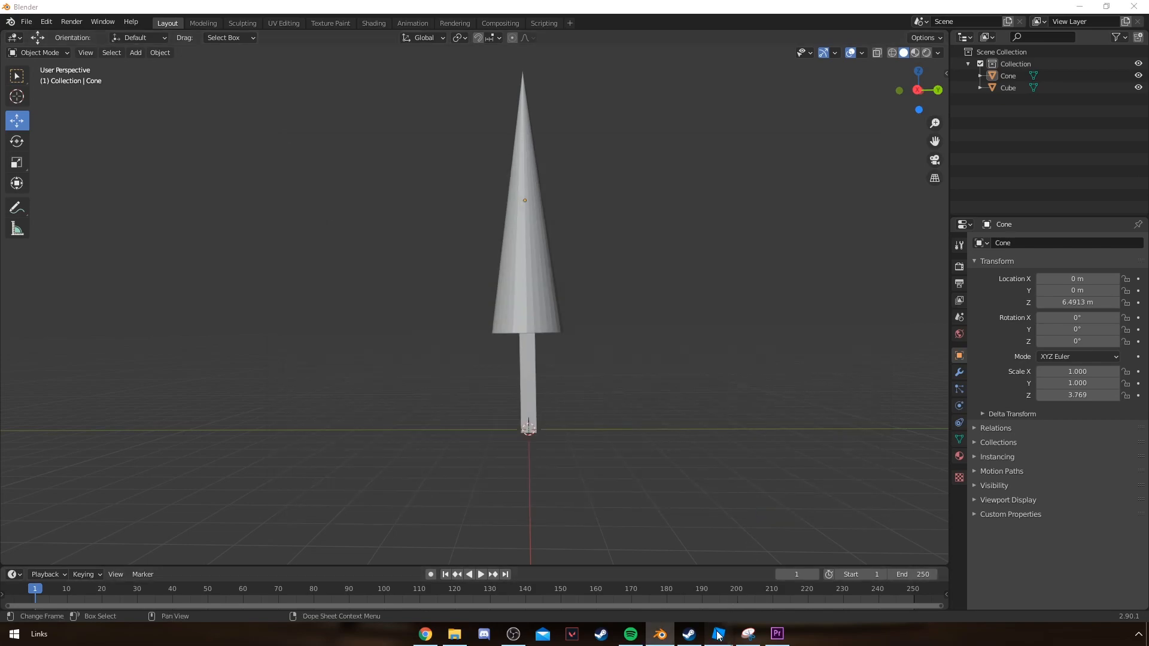
left_click(717, 634)
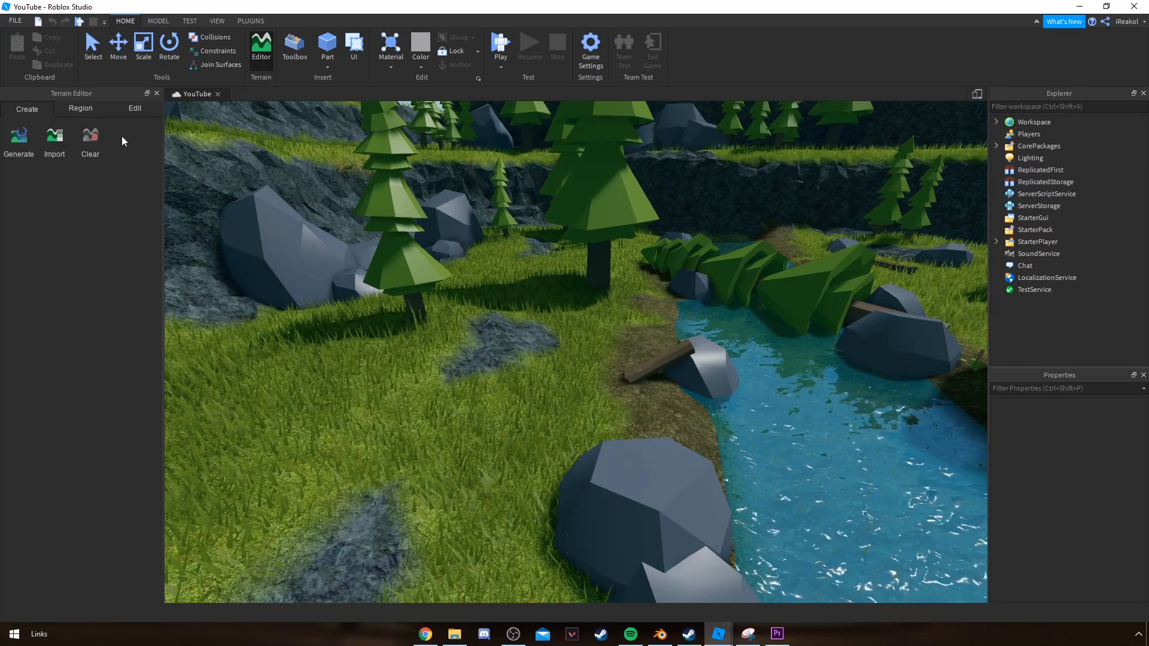
Show the Game Explorer from the View tab and move its window over the scene
left_click(216, 21)
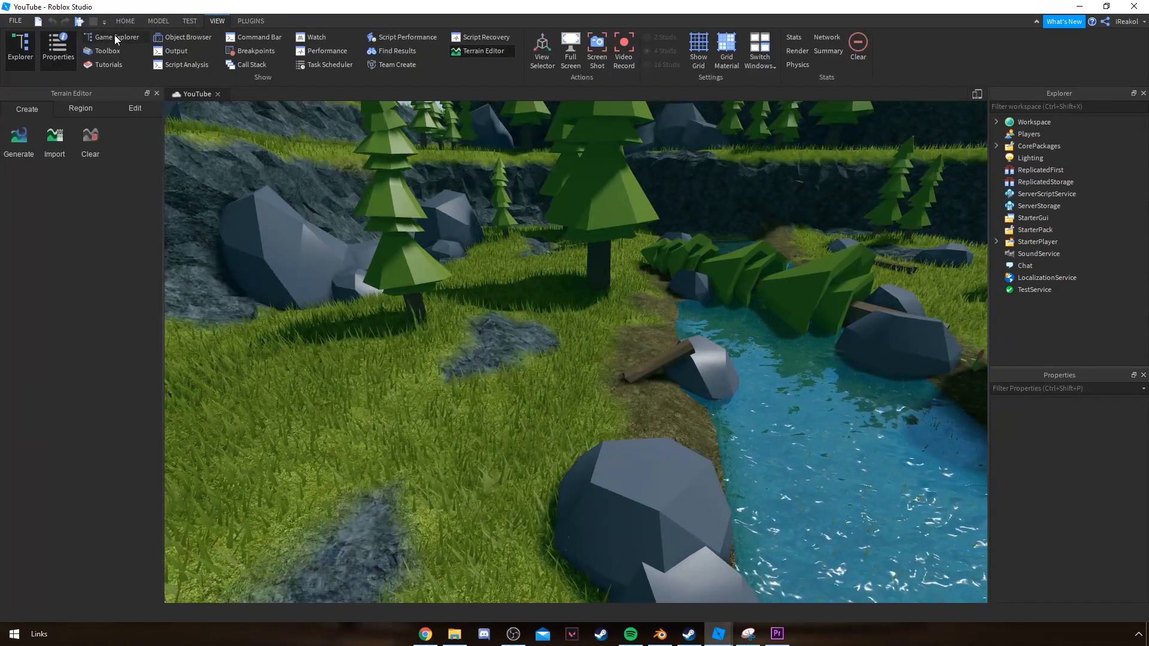
left_click(117, 36)
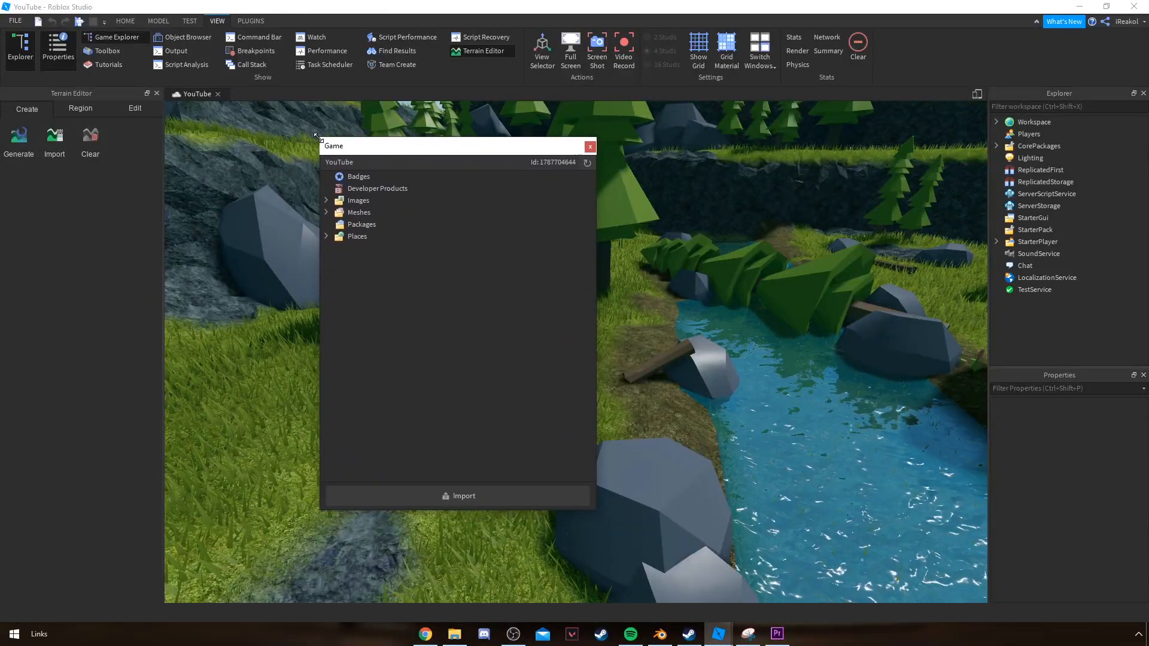
left_click_drag(417, 146, 471, 143)
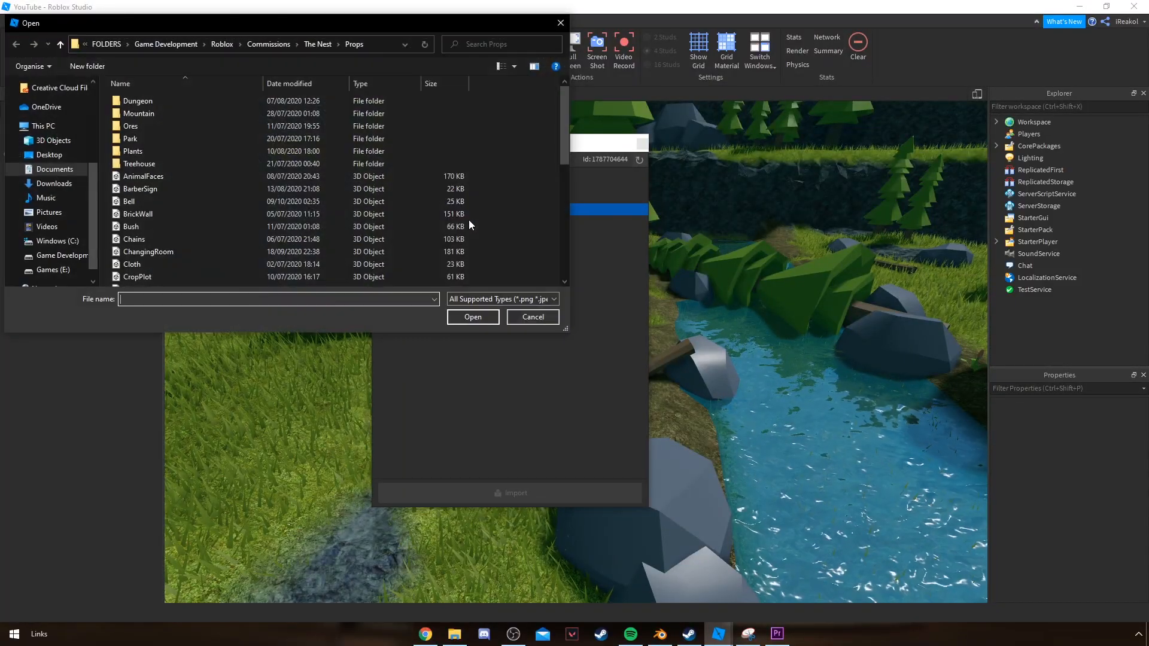
Pick Tree.fbx from the Desktop in the Open dialog for mesh import
left_click(49, 155)
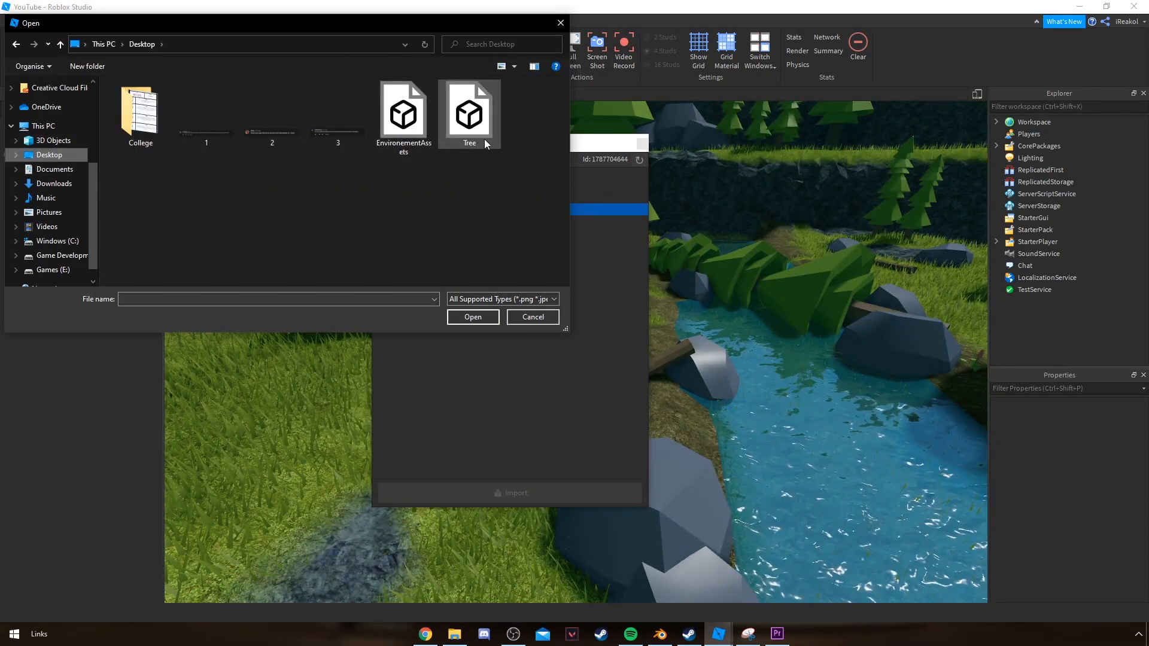
left_click(532, 317)
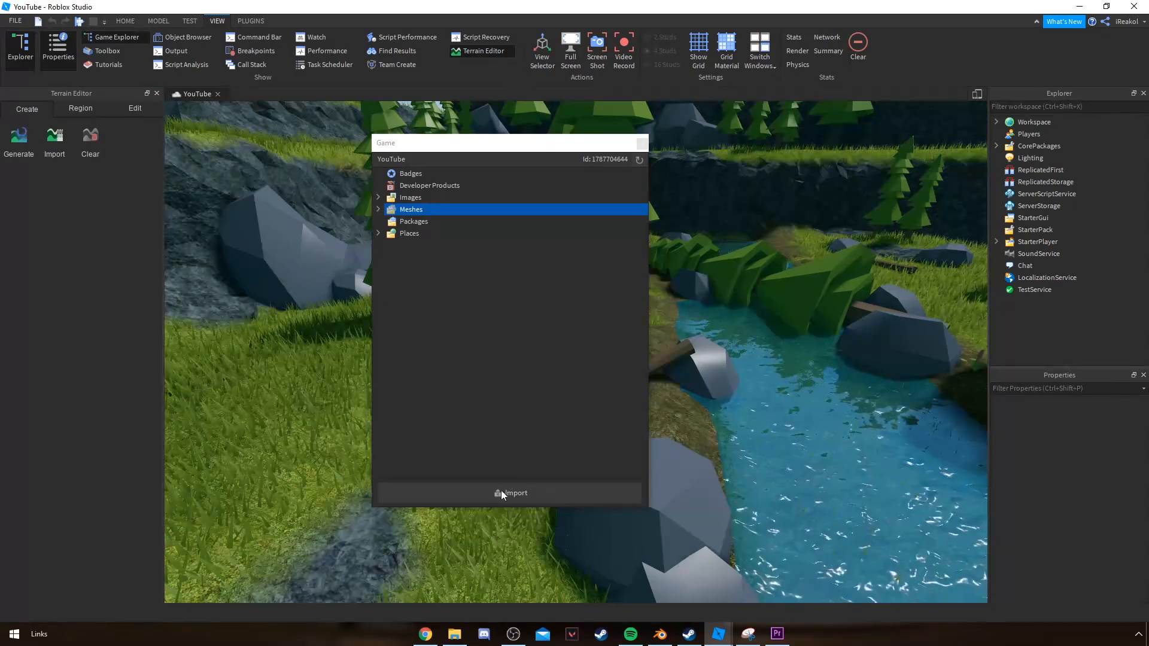
left_click(510, 492)
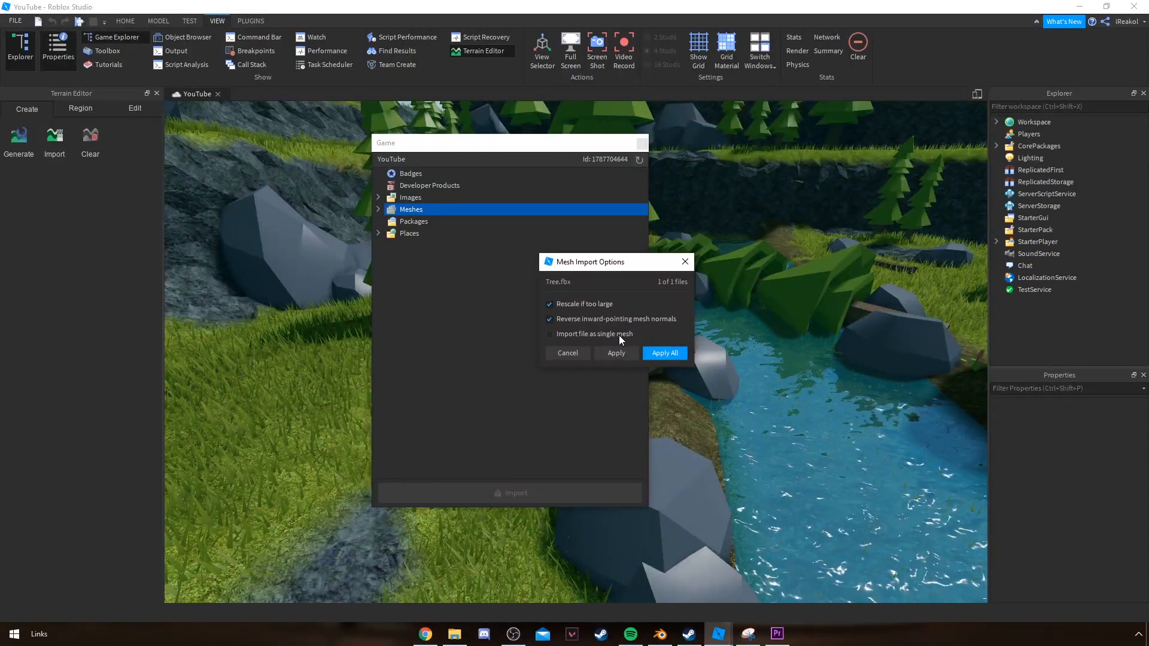
Apply the import options to all meshes and upload Tree.fbx as Tree_Cube and Tree_Cone
left_click(663, 354)
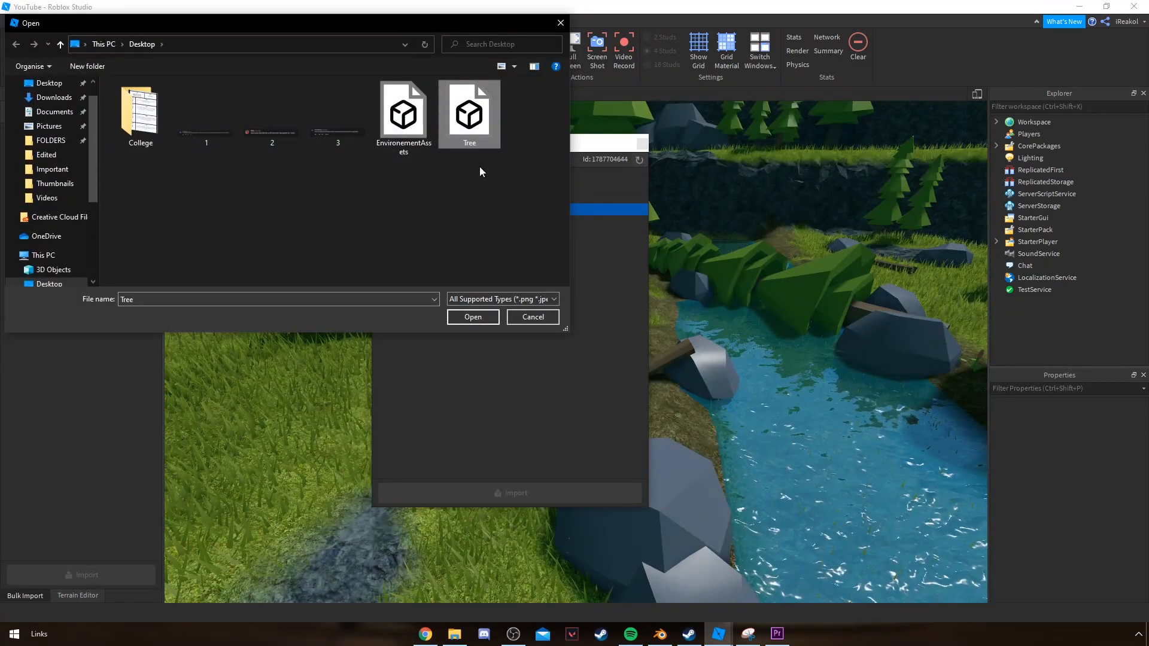
left_click(472, 317)
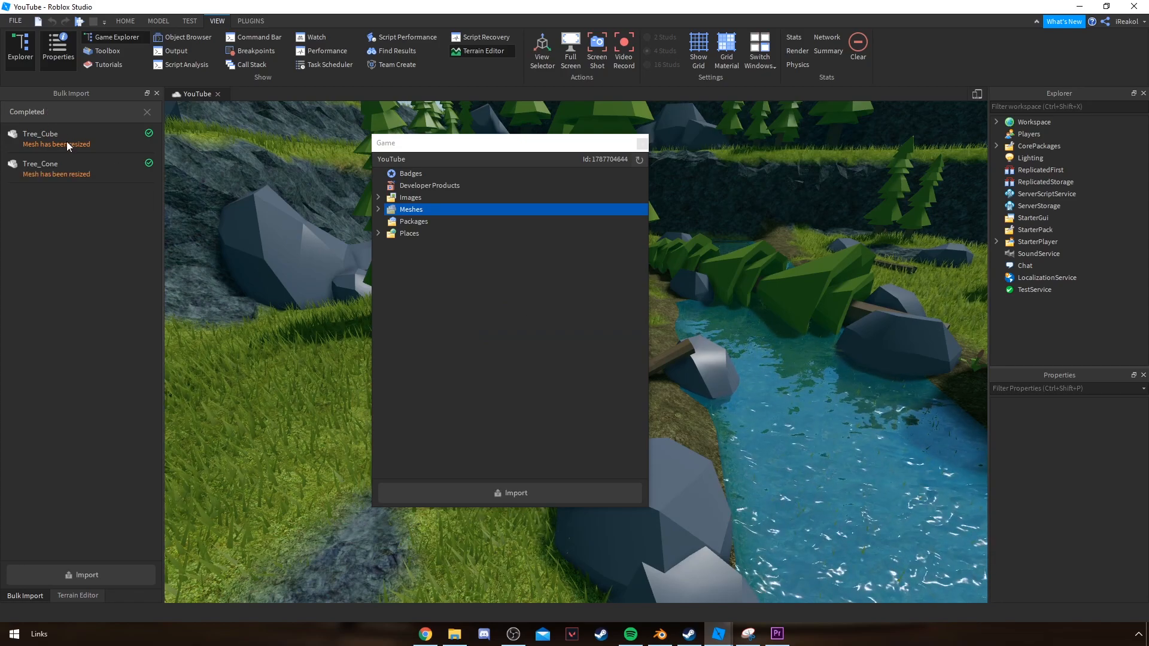
Insert the Tree_Cube and Tree_Cone meshes from the Meshes folder into the scene
left_click(378, 209)
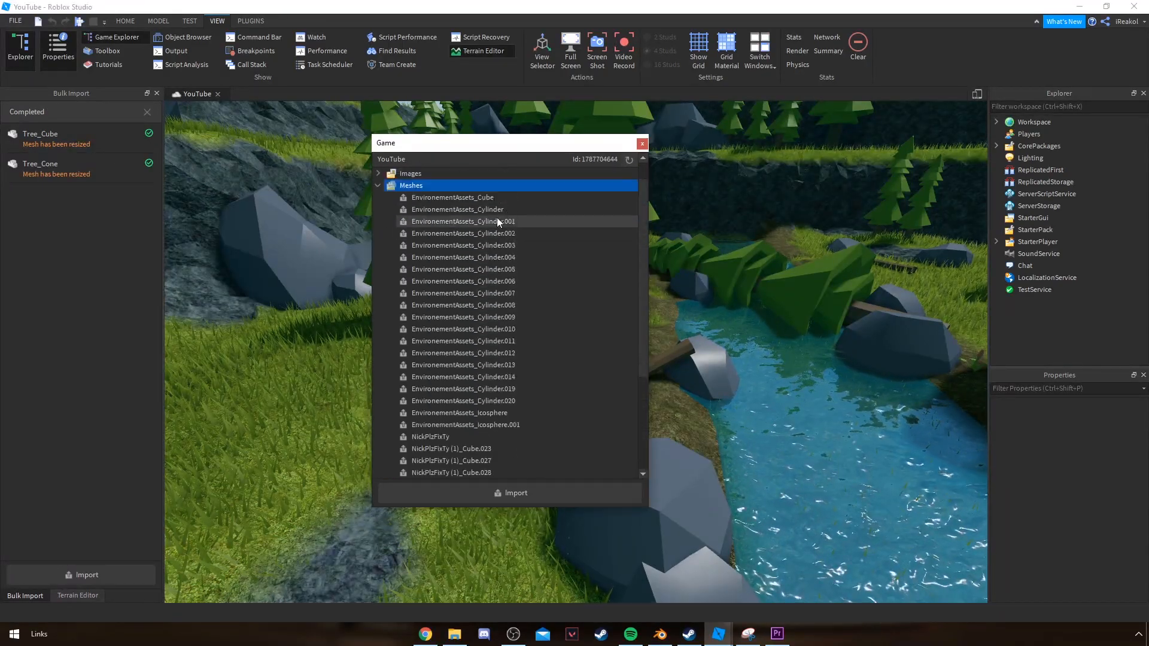
scroll("down", 3)
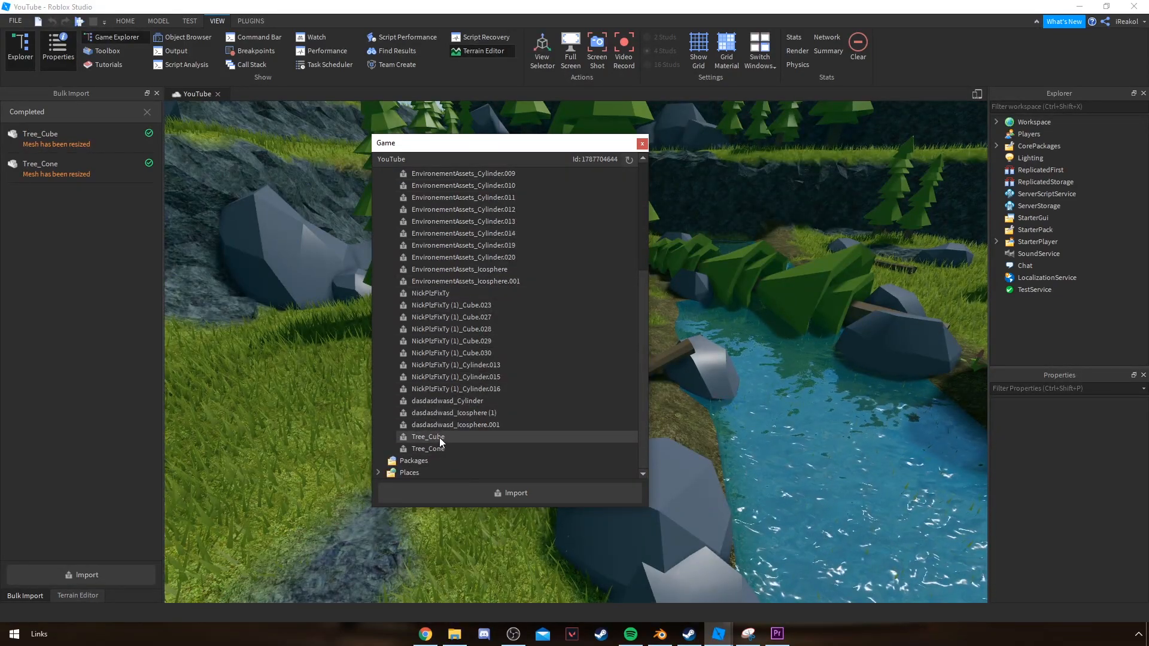
left_click(436, 443)
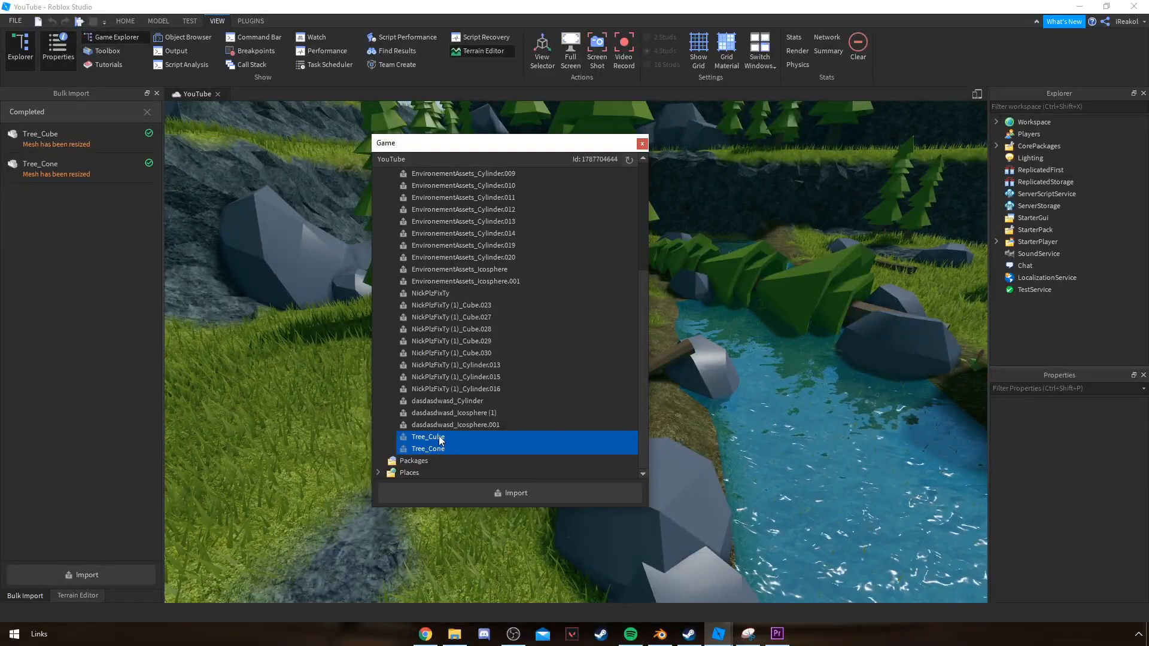
right_click(426, 449)
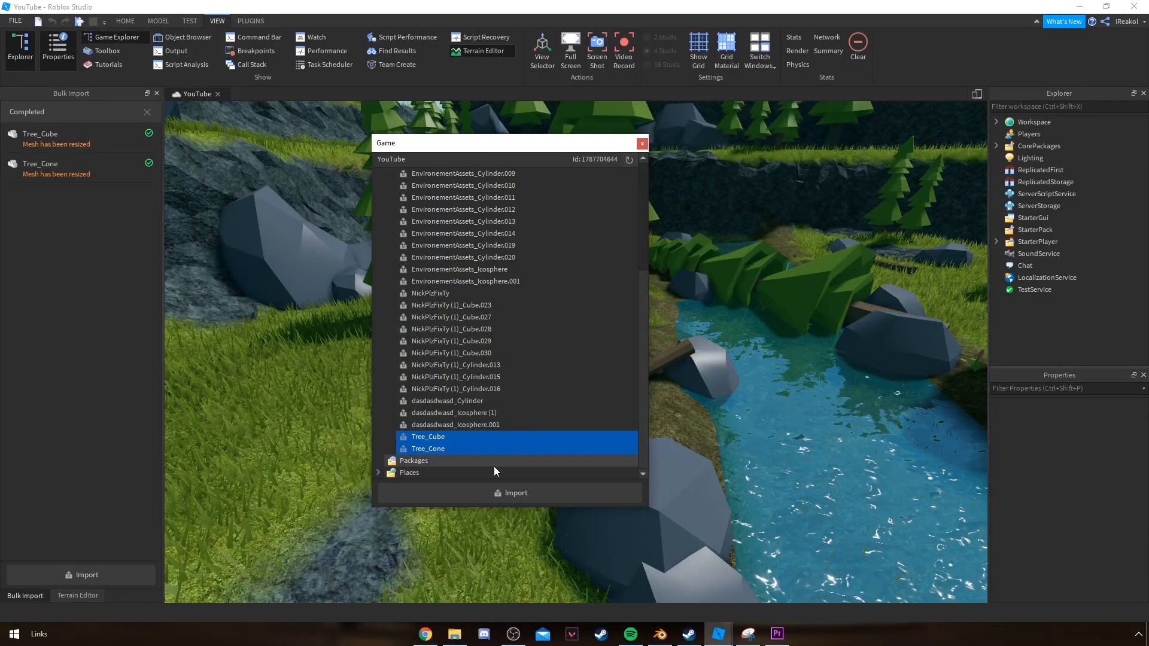
left_click(515, 492)
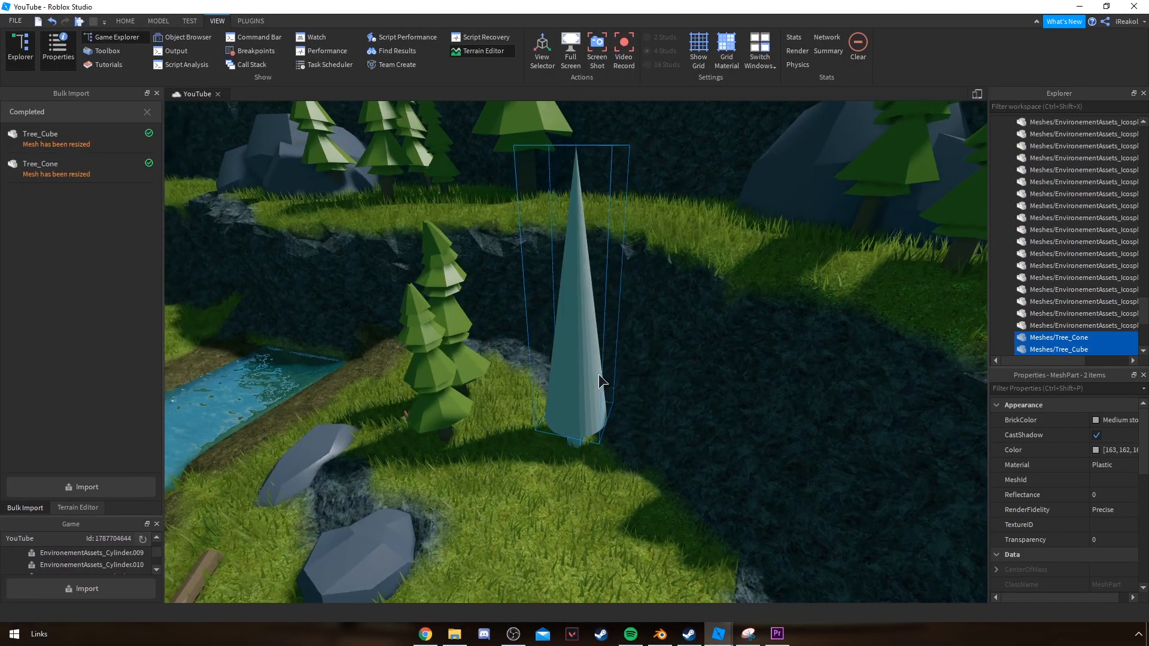
Select the Tree_Cube trunk and set its BrickColor to Pine Cone
left_click(125, 21)
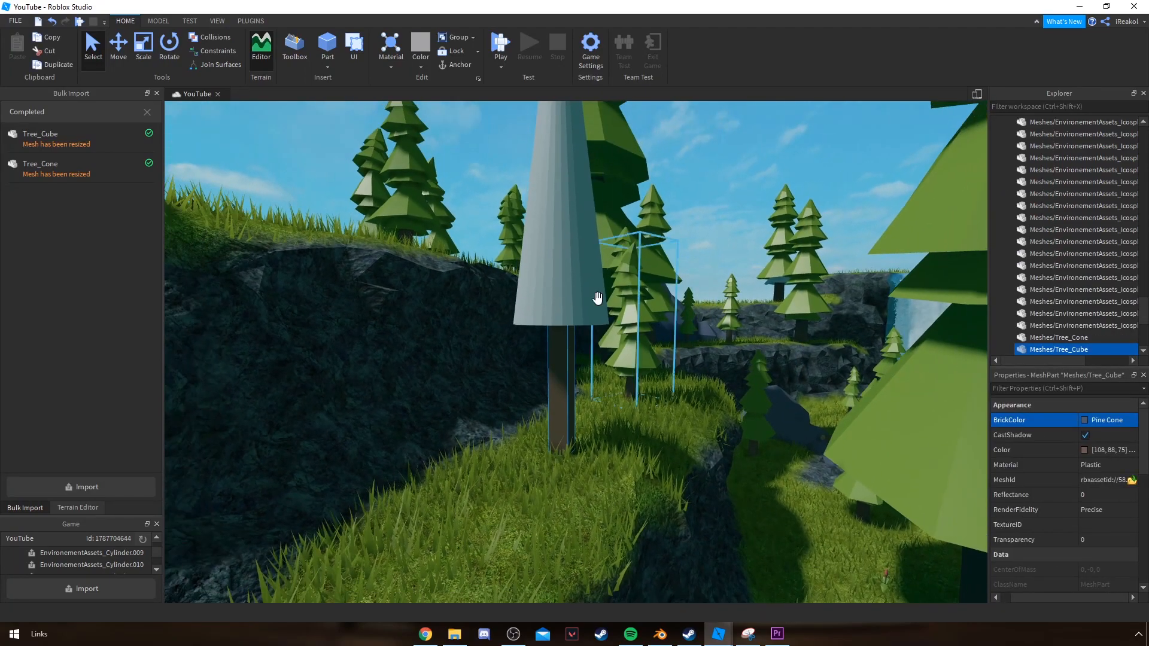
left_click(1059, 337)
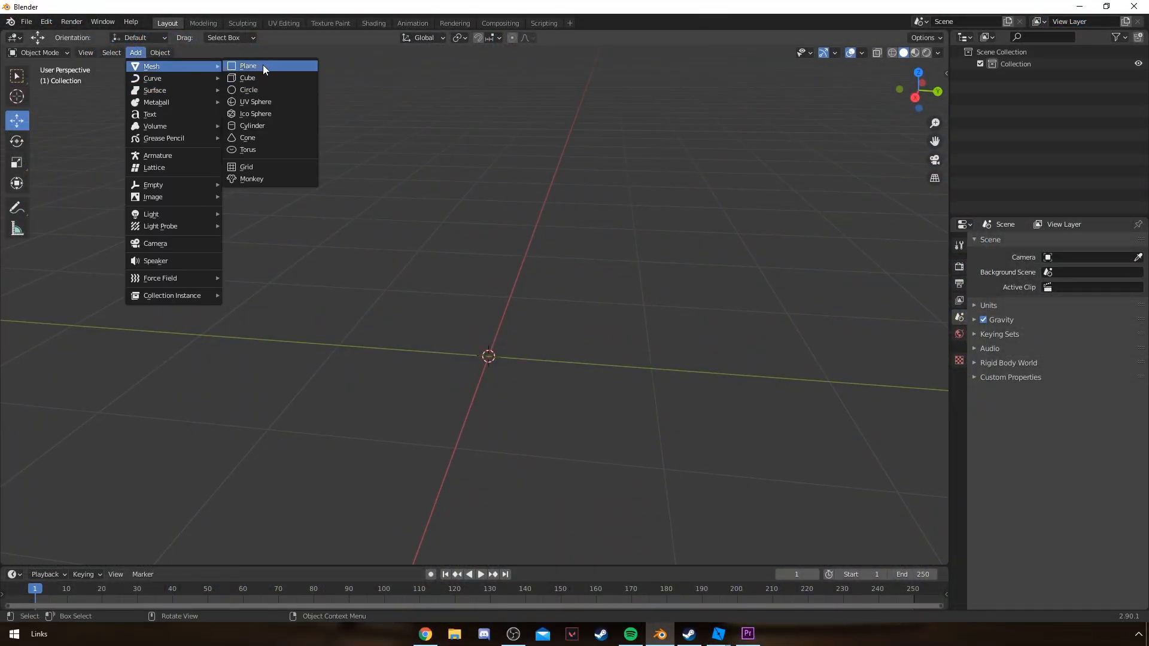
Add a plane and scale its subdivided vertices in Edit Mode into a pointed leaf shape
left_click(247, 66)
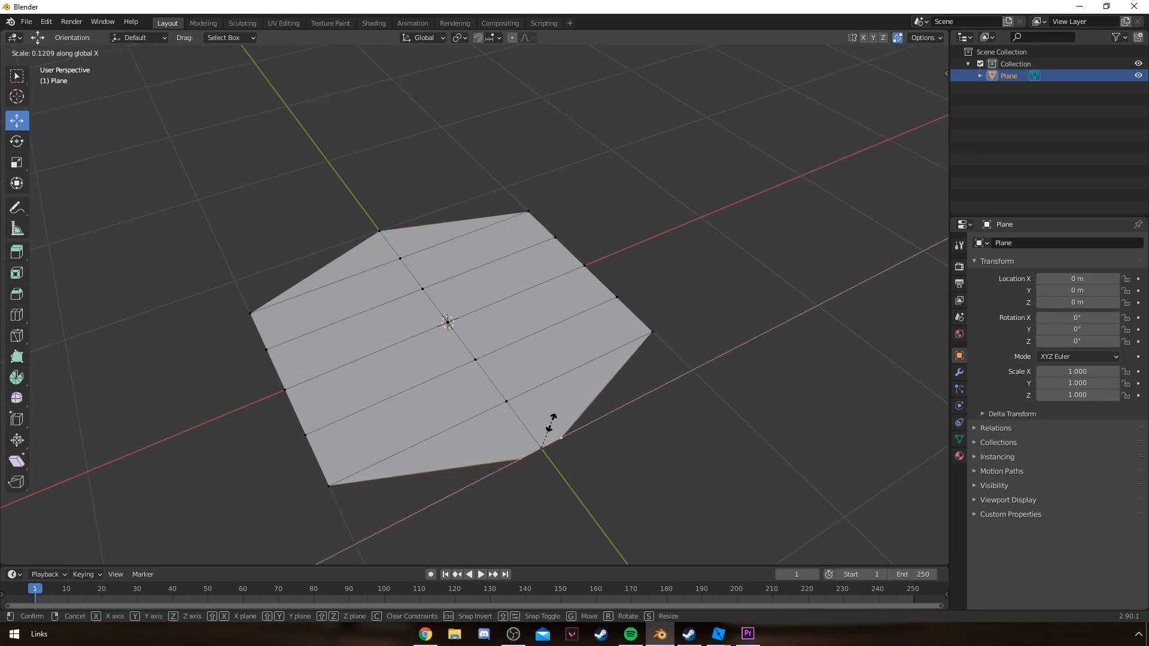
key("Tab")
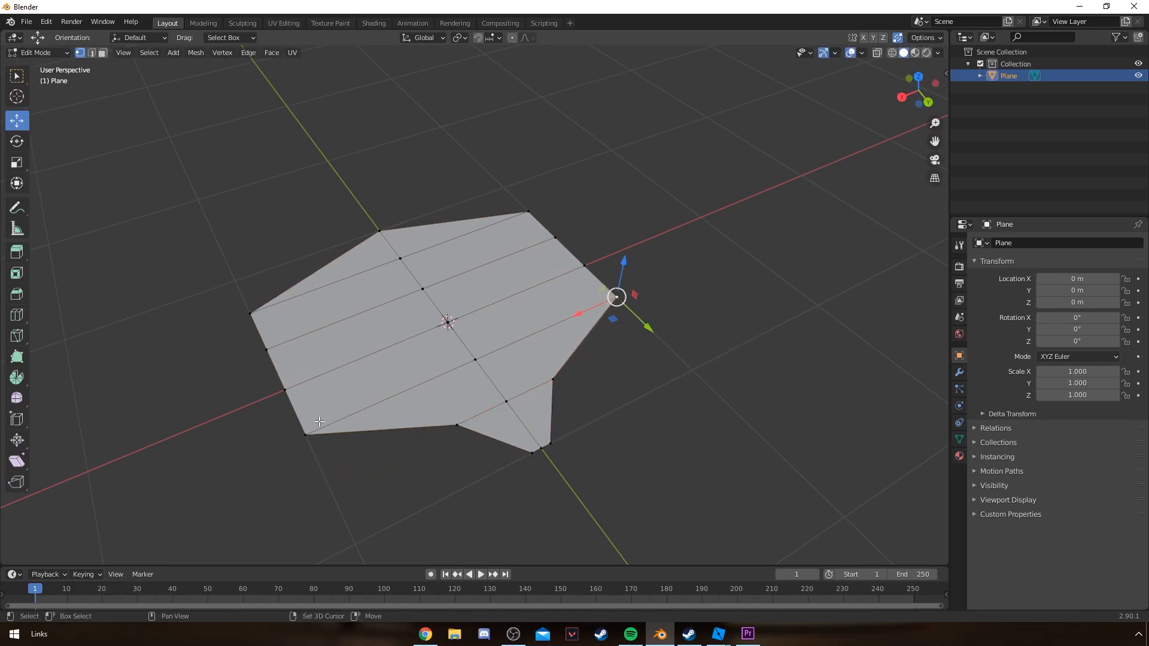
key("s")
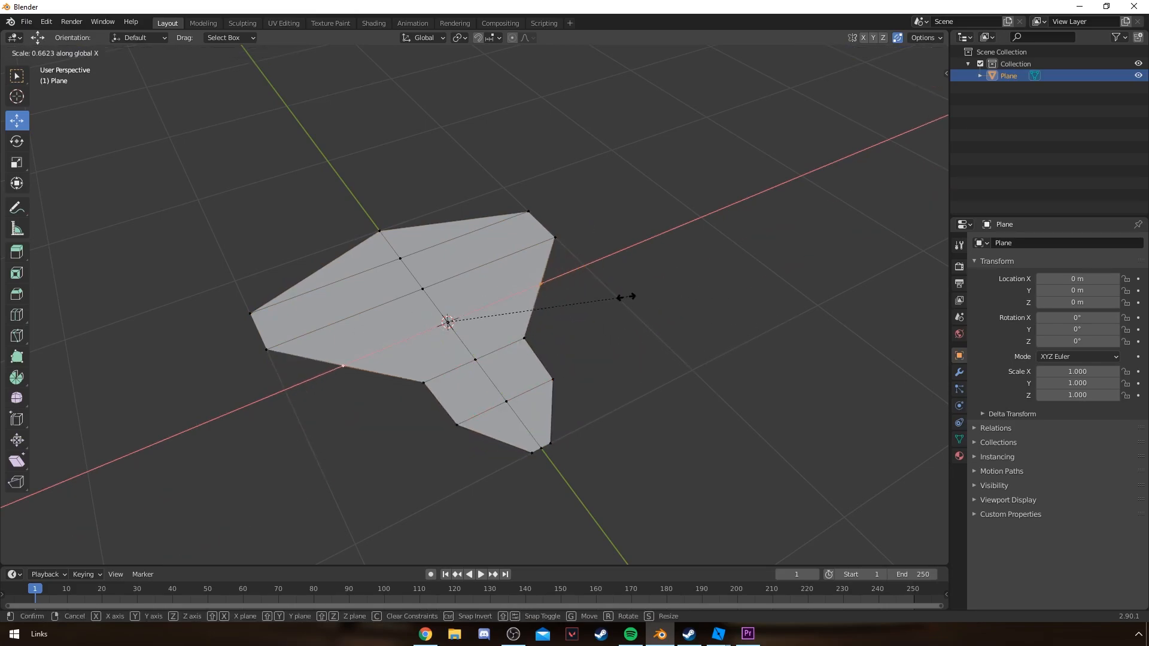
mouse_move(439, 275)
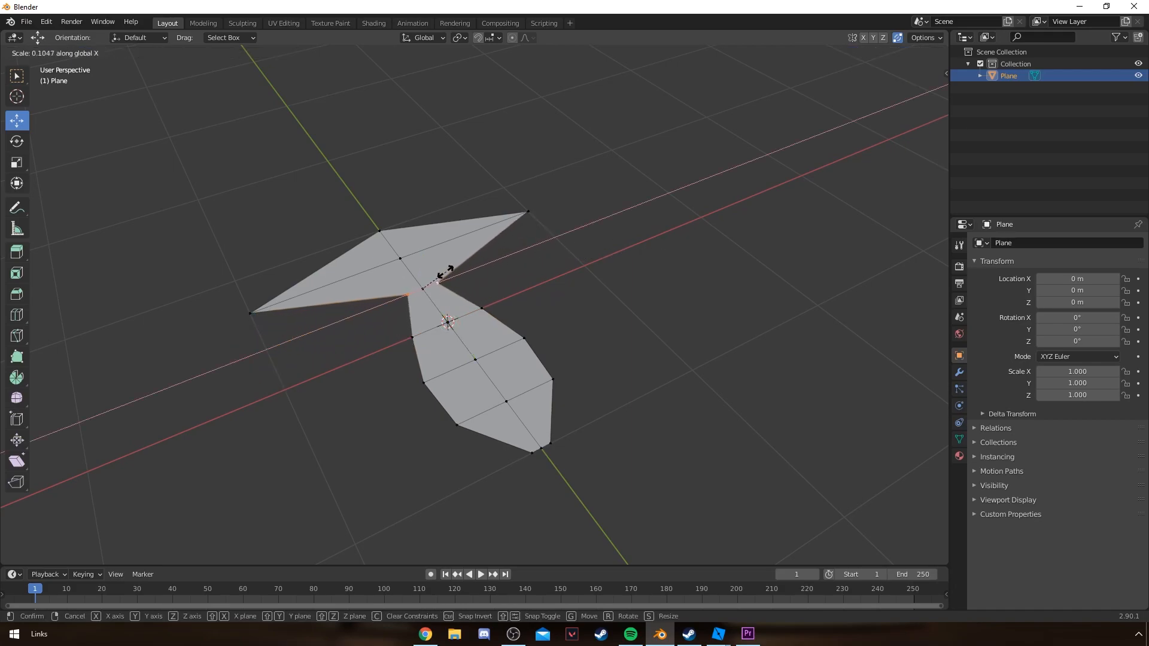
mouse_move(414, 258)
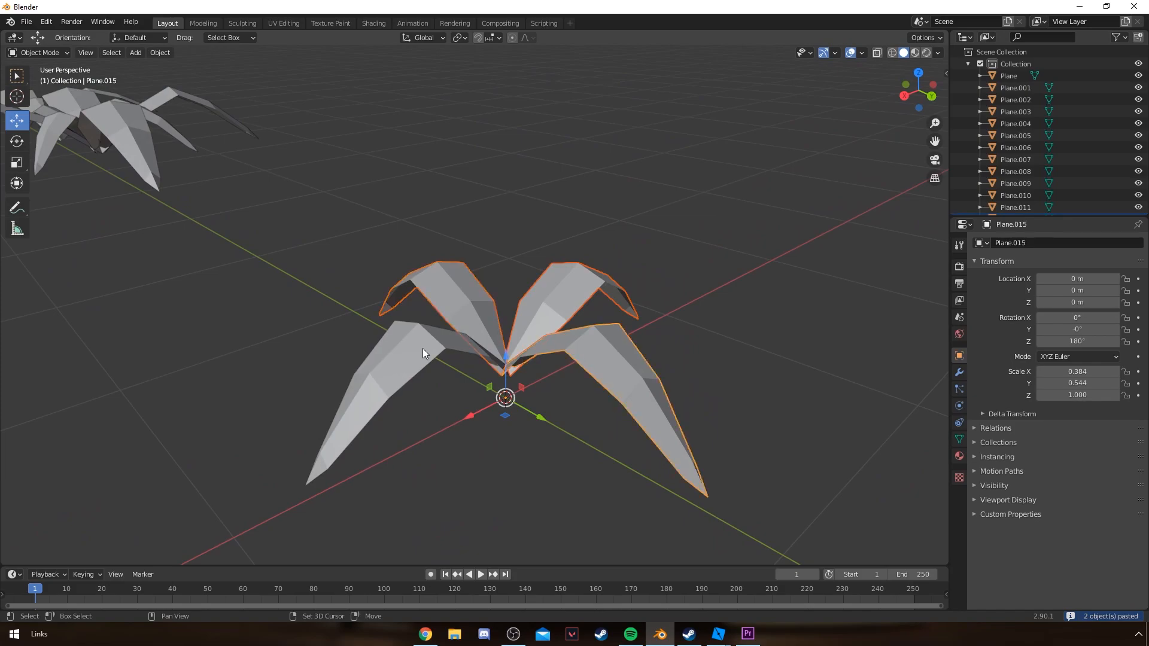
Add a cylinder and shrink it down into a thin flower stem
left_click(134, 52)
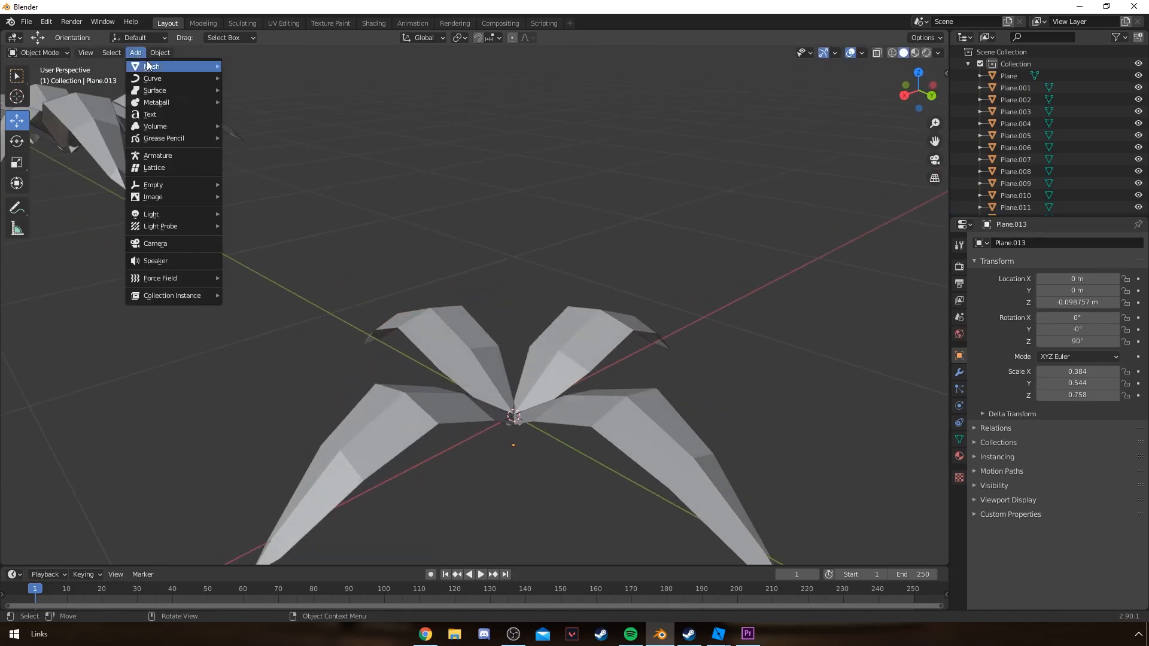
left_click(153, 65)
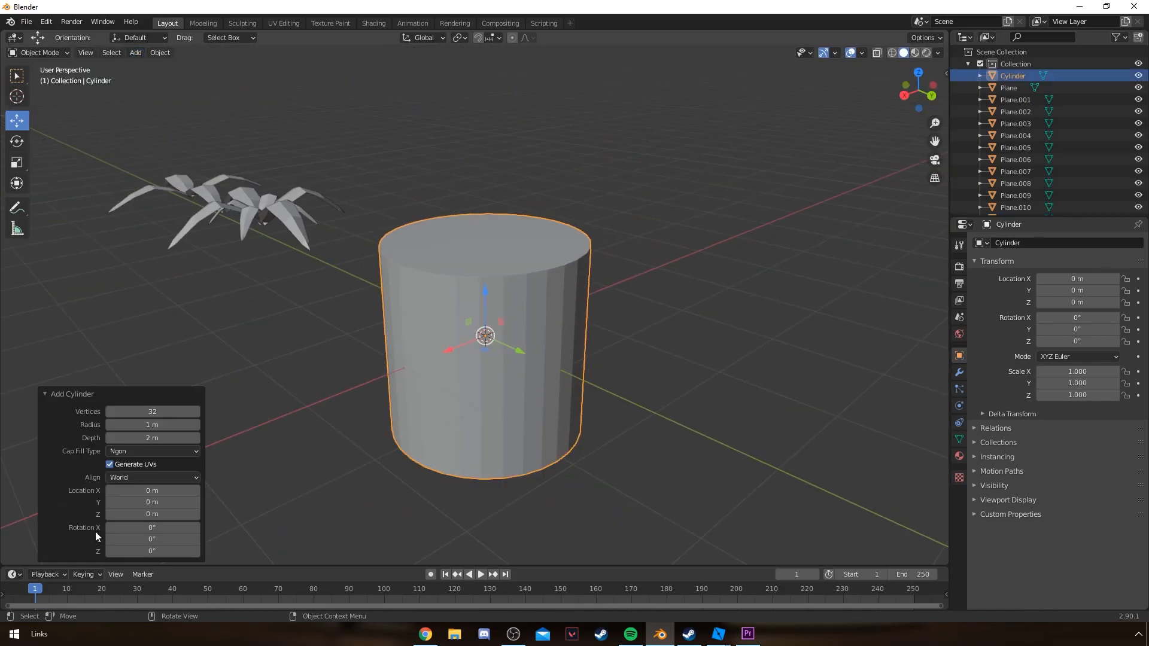
key("s")
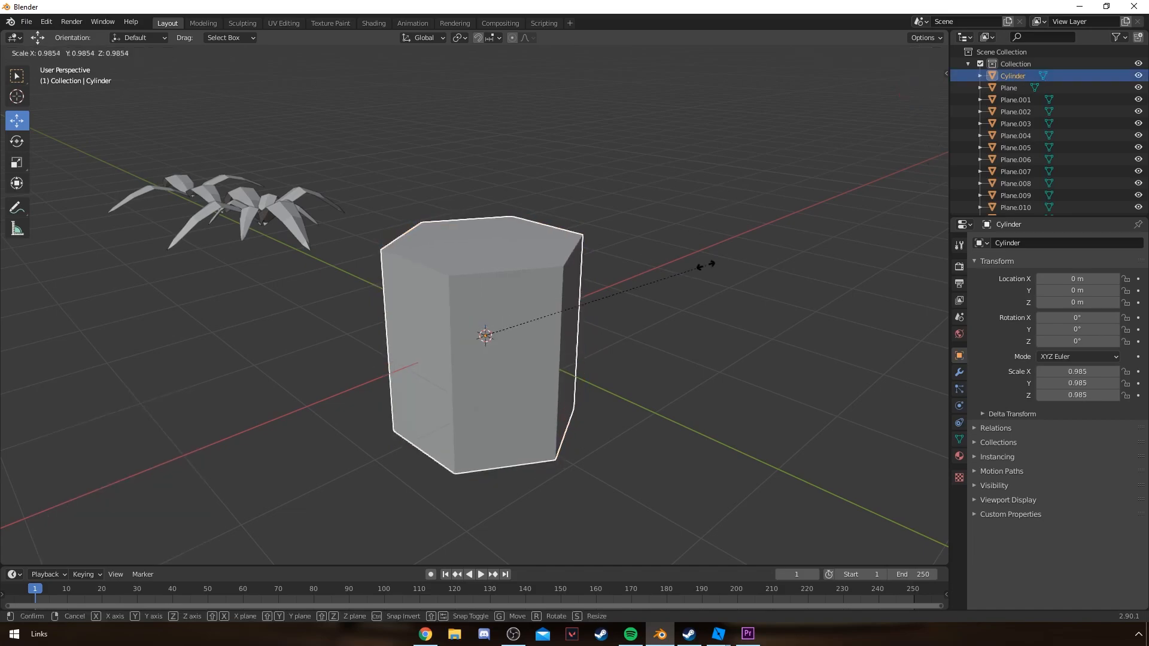
key("Tab")
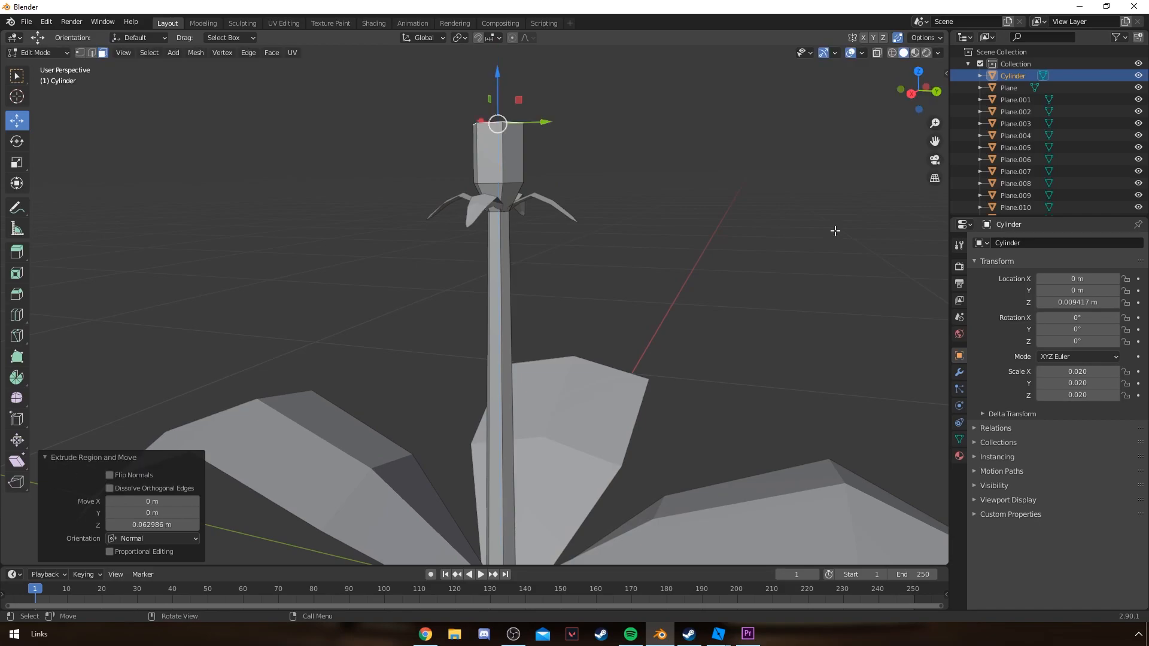
Extrude the stem upward into a pointed bud and position small leaves along it
key("Tab")
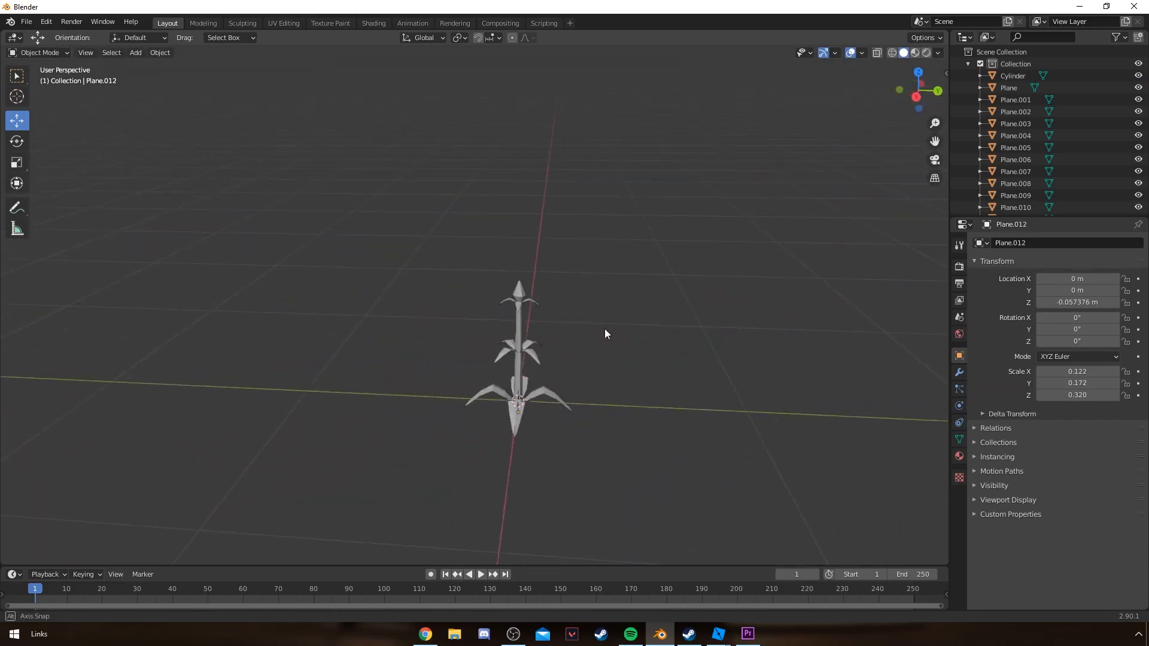
key("g")
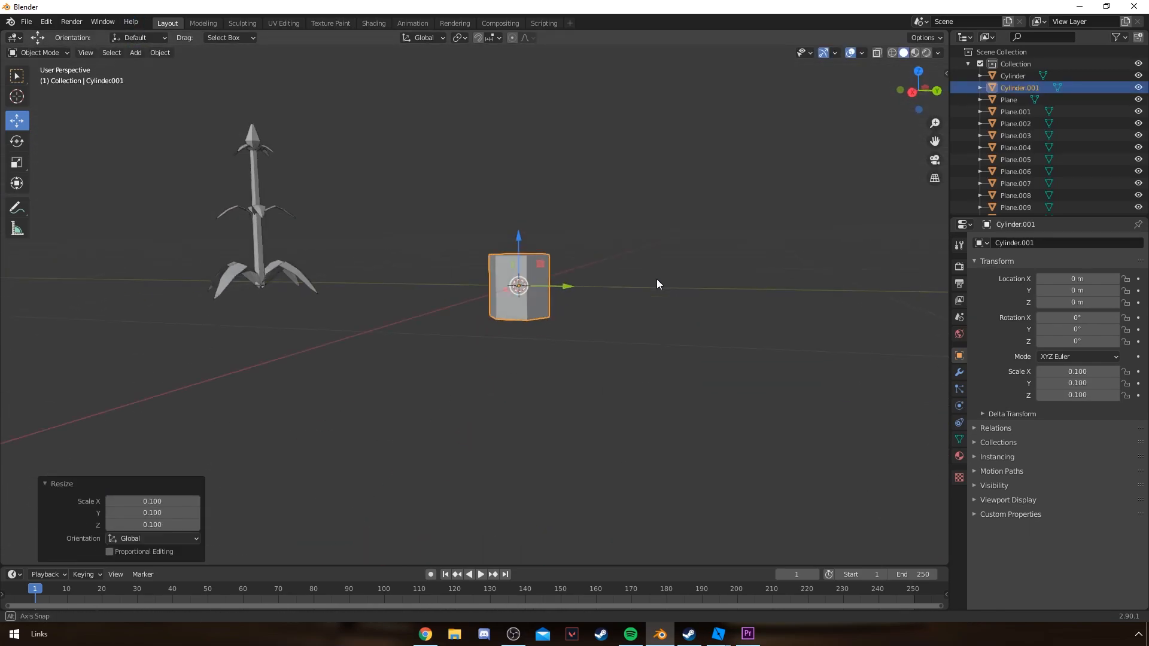
Extrude the small cylinder into a bent mushroom stem with a wide flat cap
key("Tab")
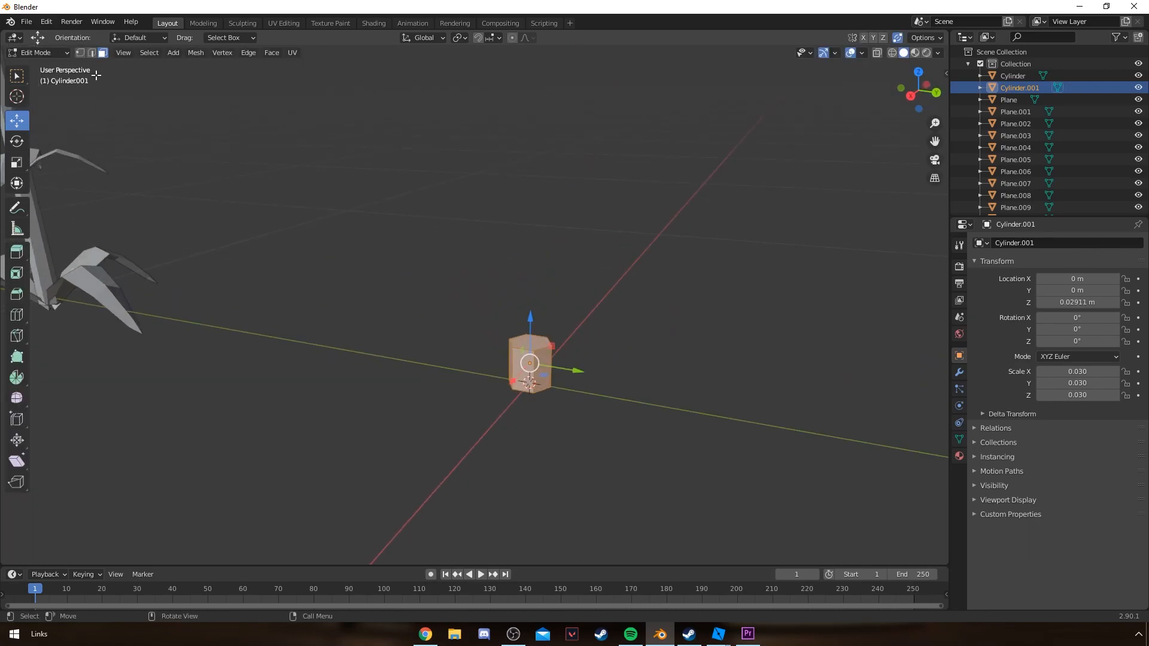
key("s")
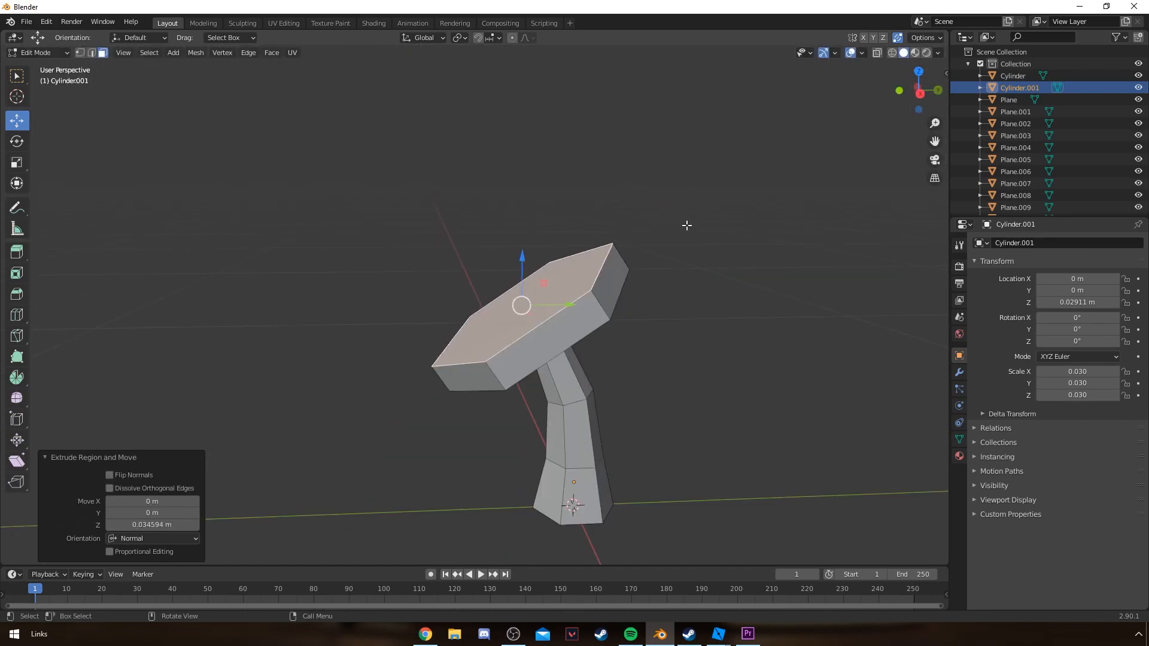
key("Tab")
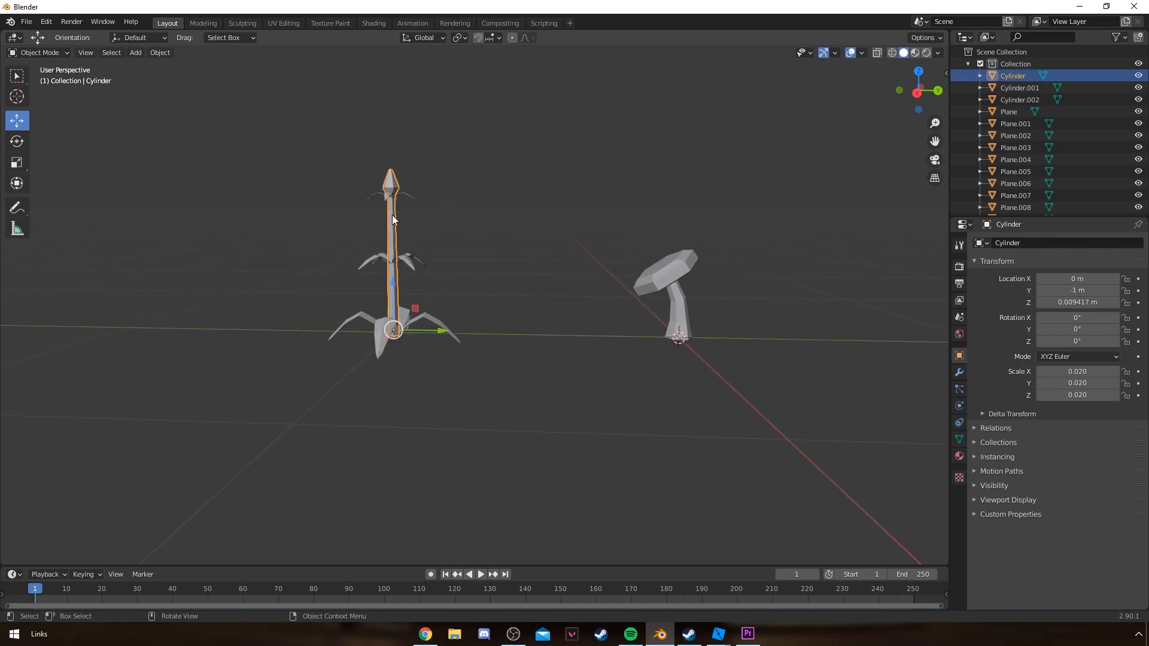
Line the bushes, flower and mushroom up in a row and export them as FBX
left_click(502, 257)
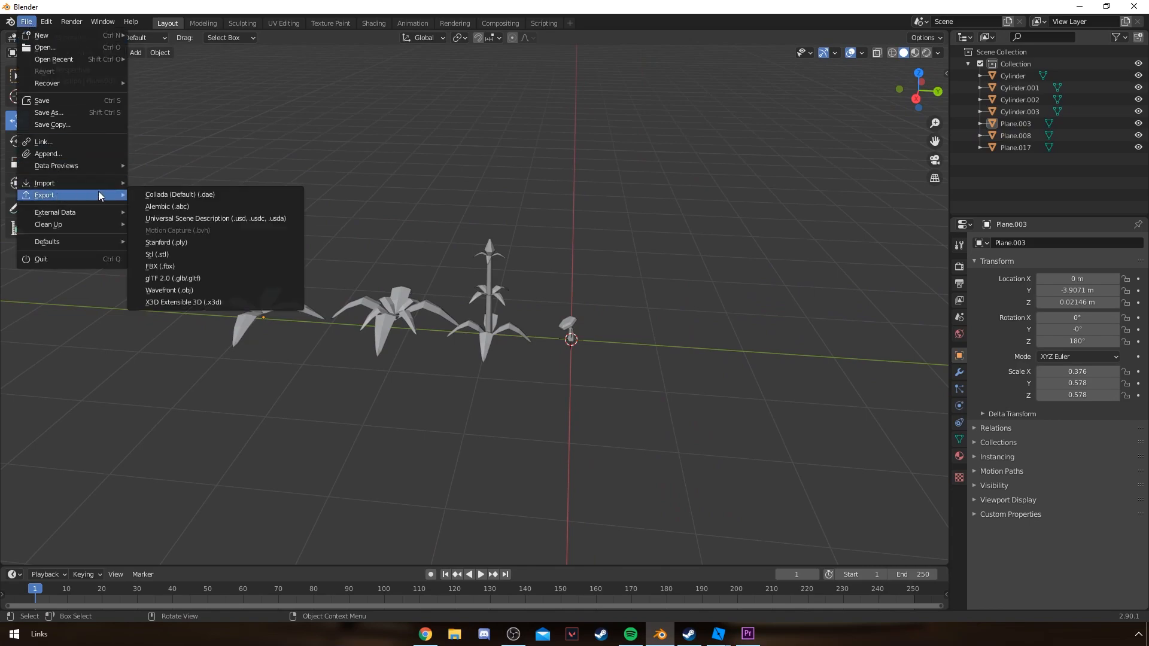
left_click(159, 265)
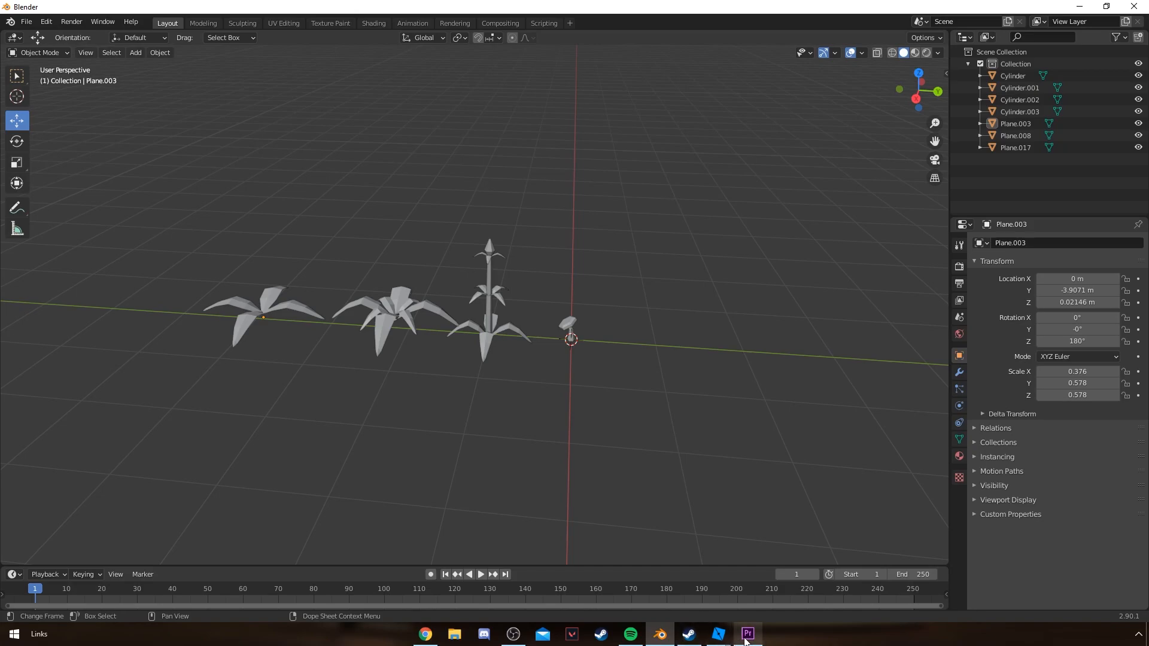
Switch to Roblox Studio and anchor the imported plant meshes on the grass
left_click(717, 634)
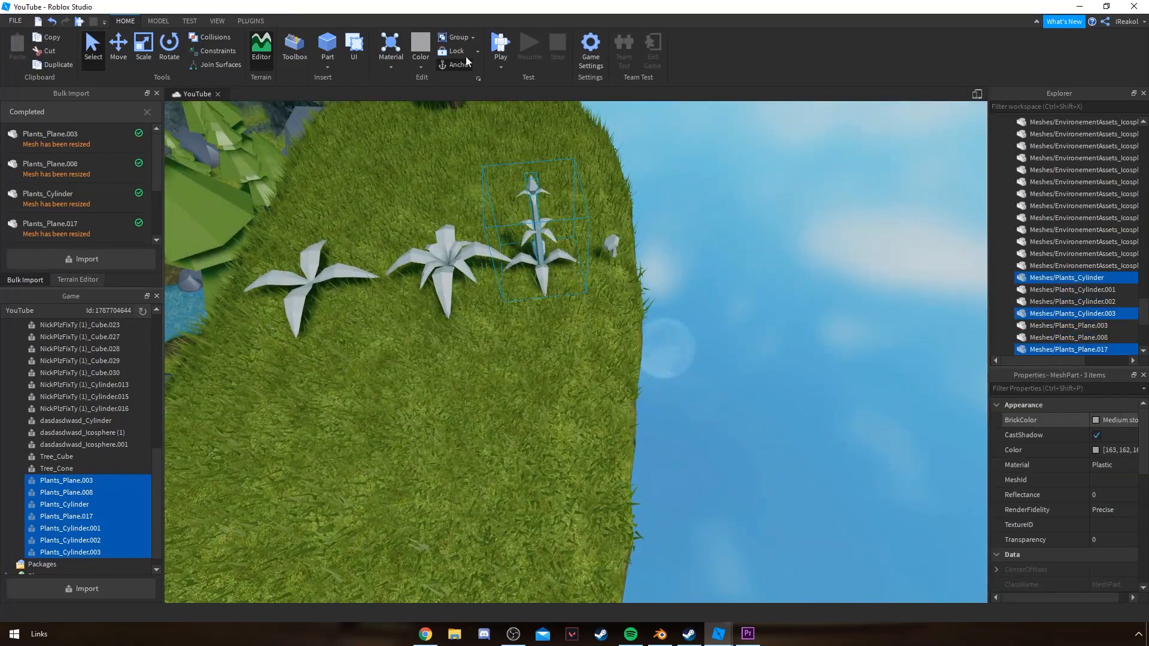
left_click(454, 37)
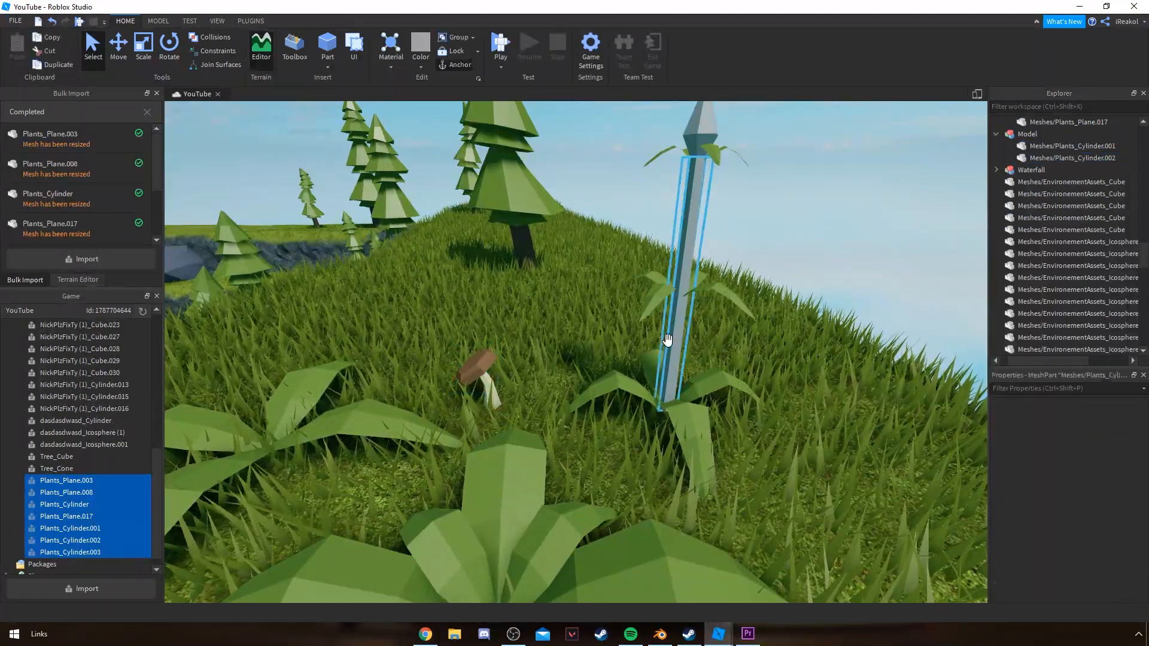
Colour the flower's stem a leafy green via the Select Color dialog
left_click(1112, 450)
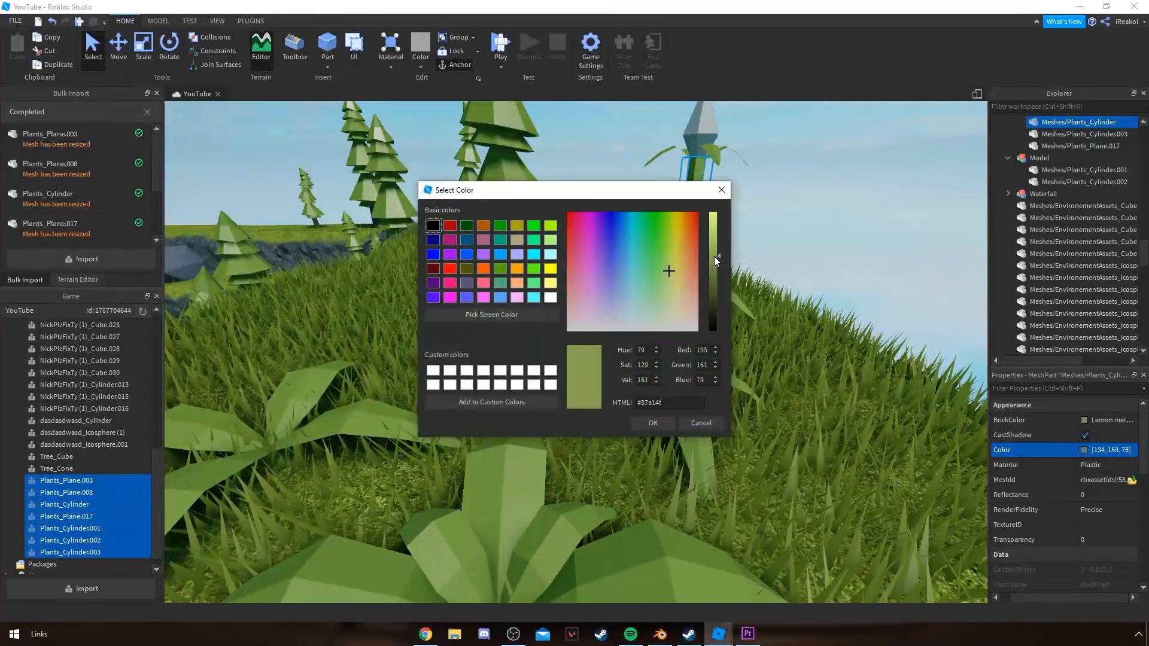
left_click(650, 423)
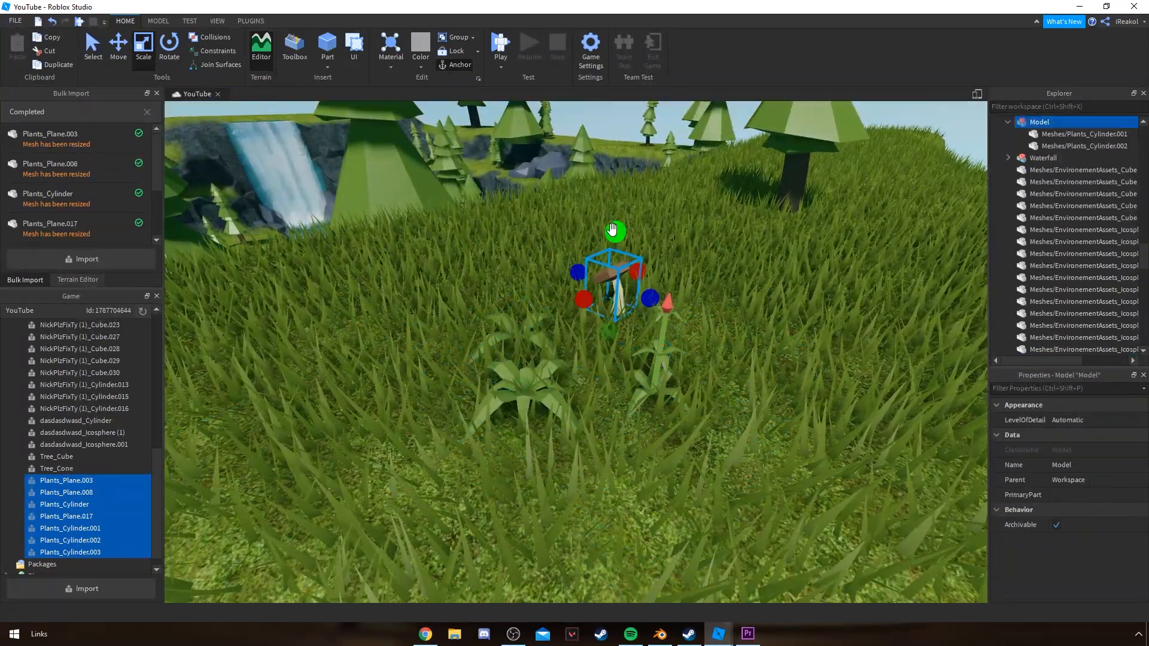
left_click(251, 20)
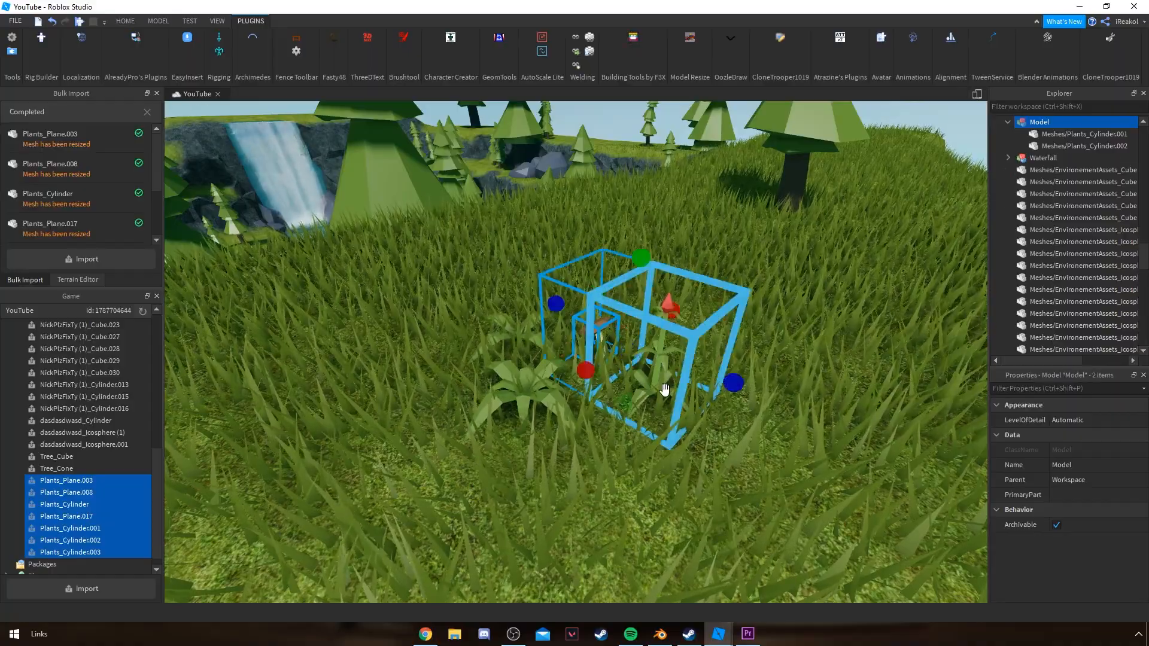